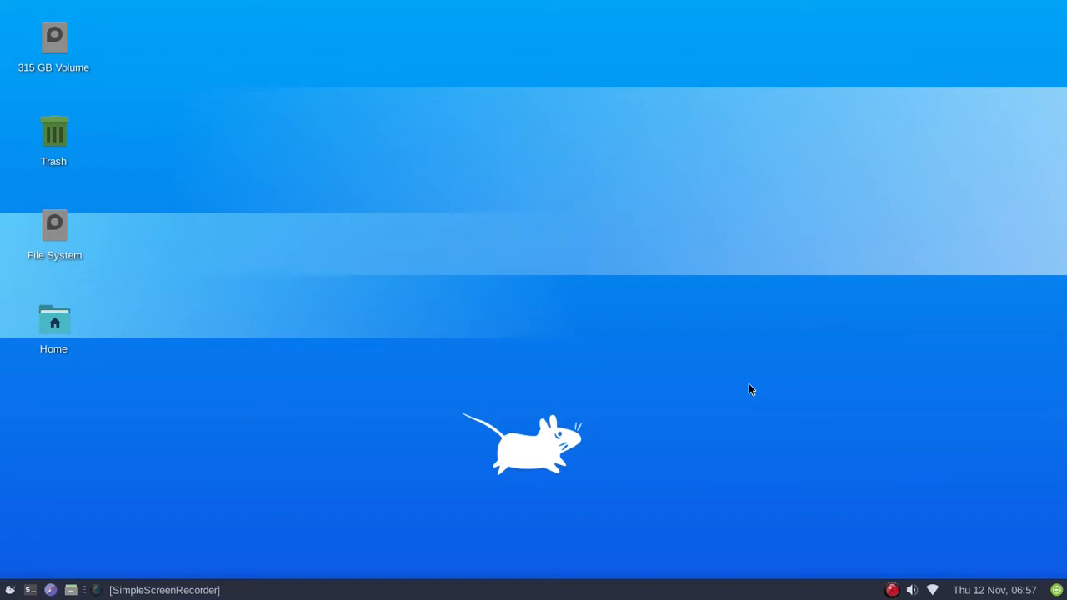
{"action": "mouse_move", "coordinate": [498, 320]}
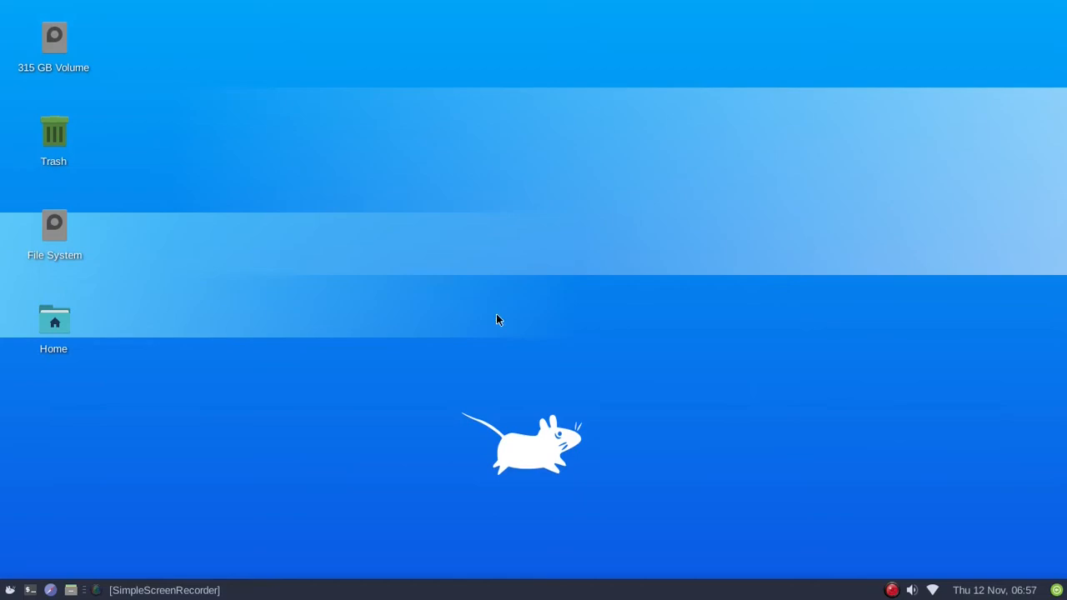
{"action": "mouse_move", "coordinate": [579, 324]}
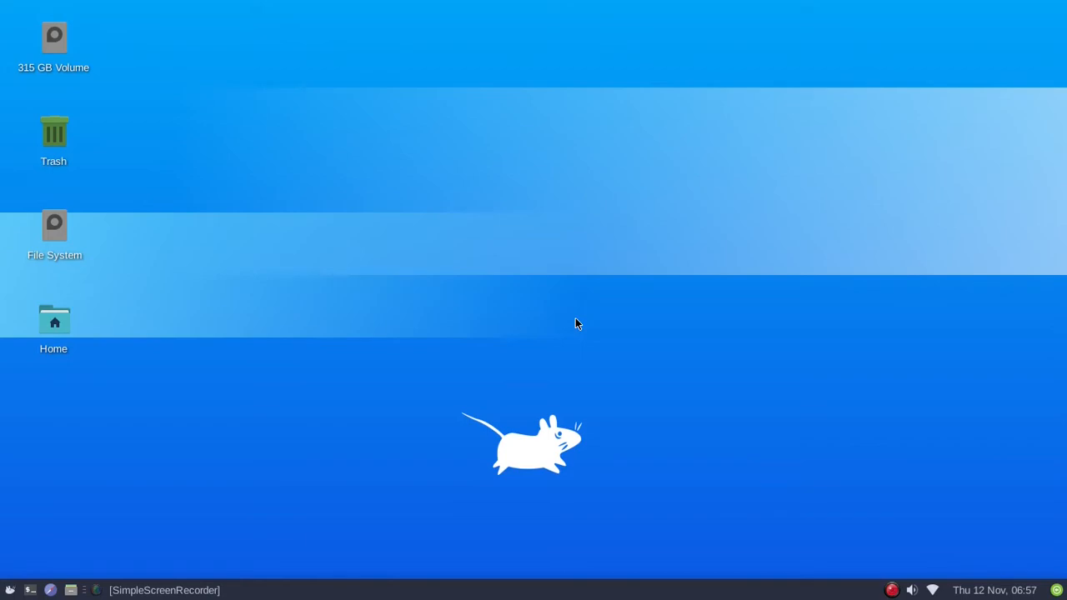
{"action": "mouse_move", "coordinate": [254, 407]}
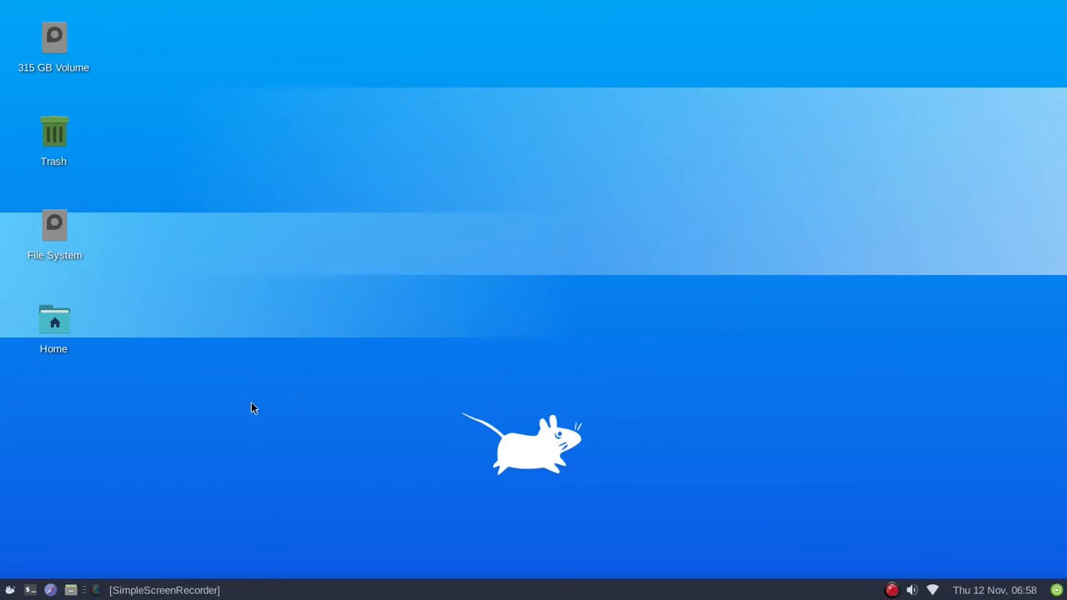
{"action": "mouse_move", "coordinate": [277, 411]}
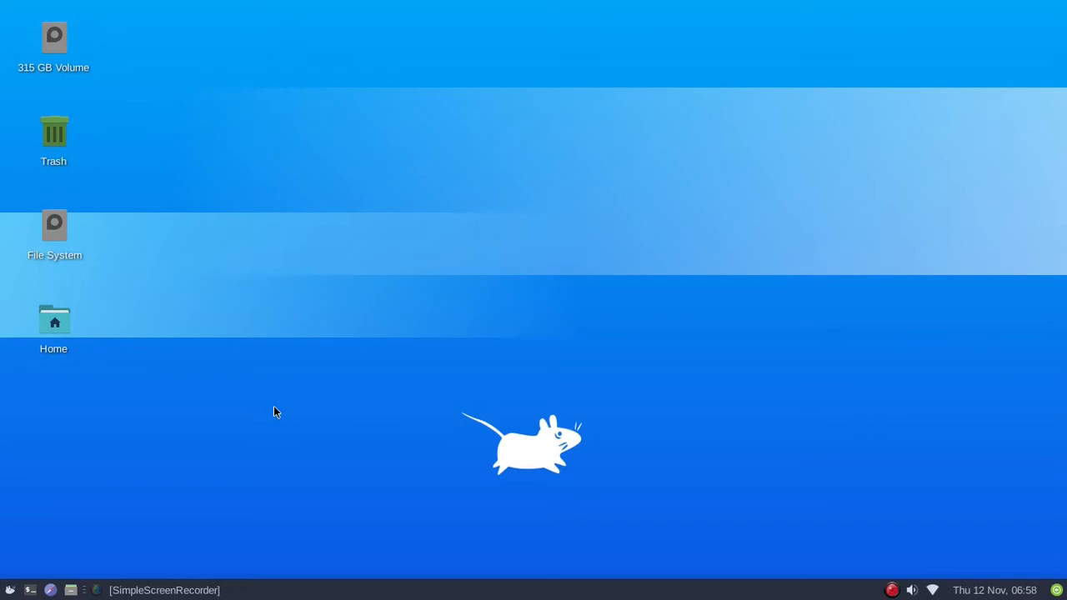
{"action": "mouse_move", "coordinate": [487, 380]}
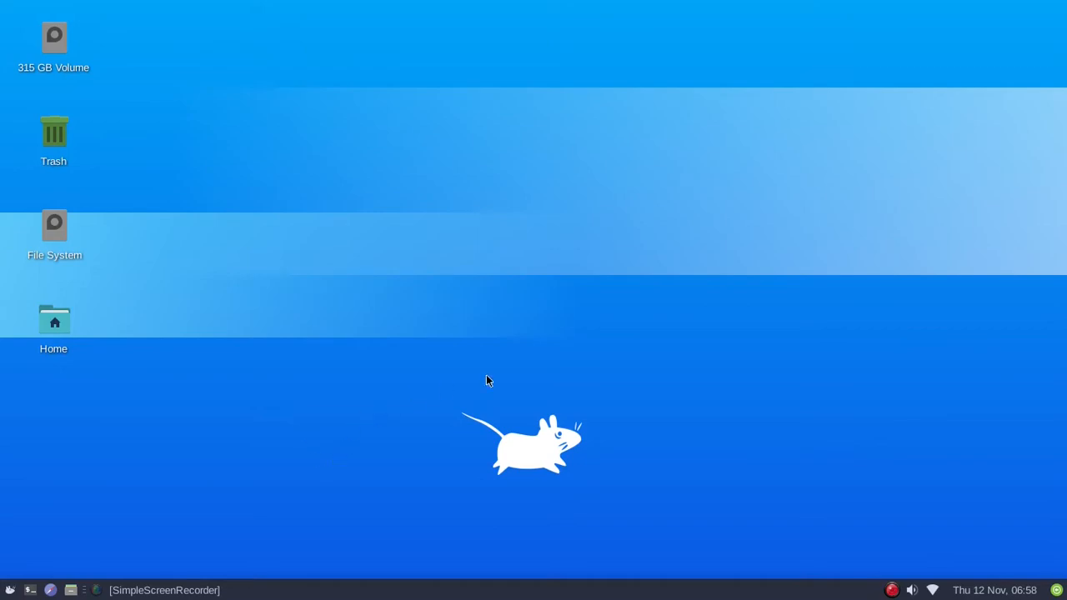
{"action": "mouse_move", "coordinate": [587, 374]}
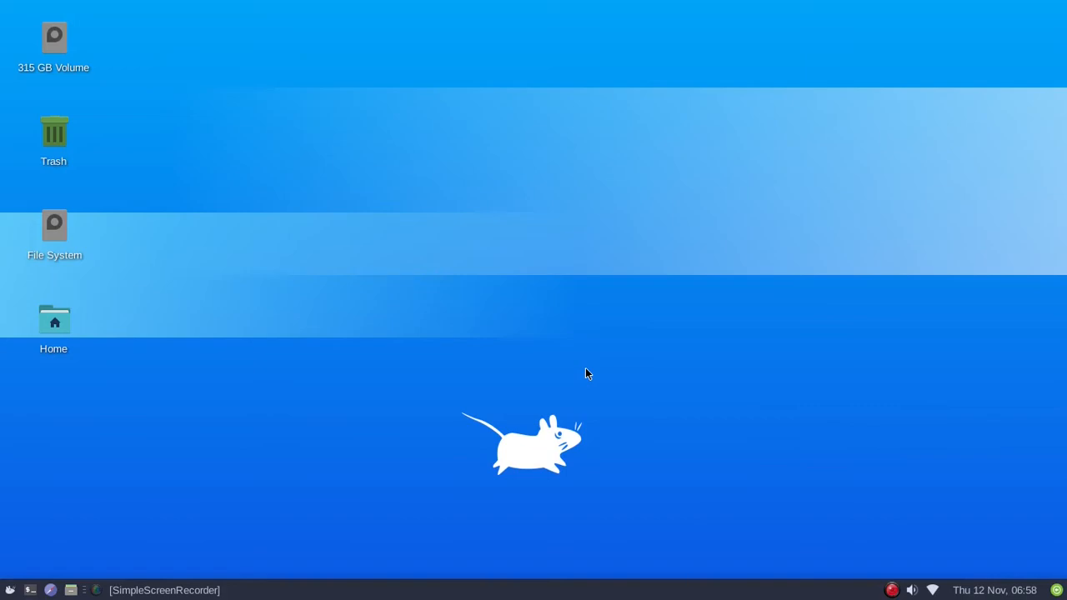
{"action": "mouse_move", "coordinate": [262, 338]}
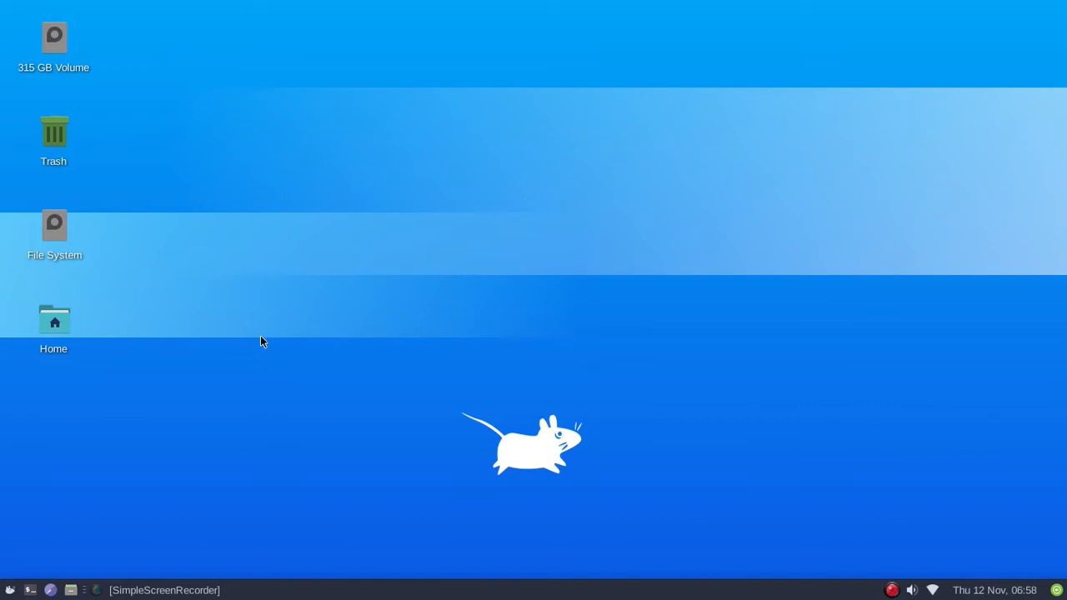
{"action": "mouse_move", "coordinate": [658, 386]}
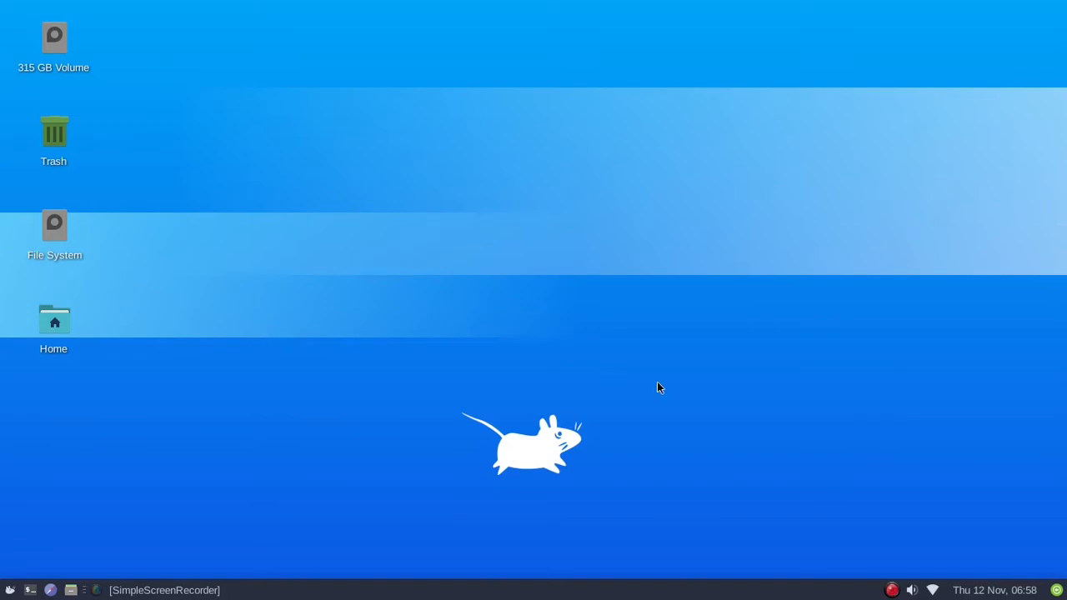
{"action": "mouse_move", "coordinate": [943, 533]}
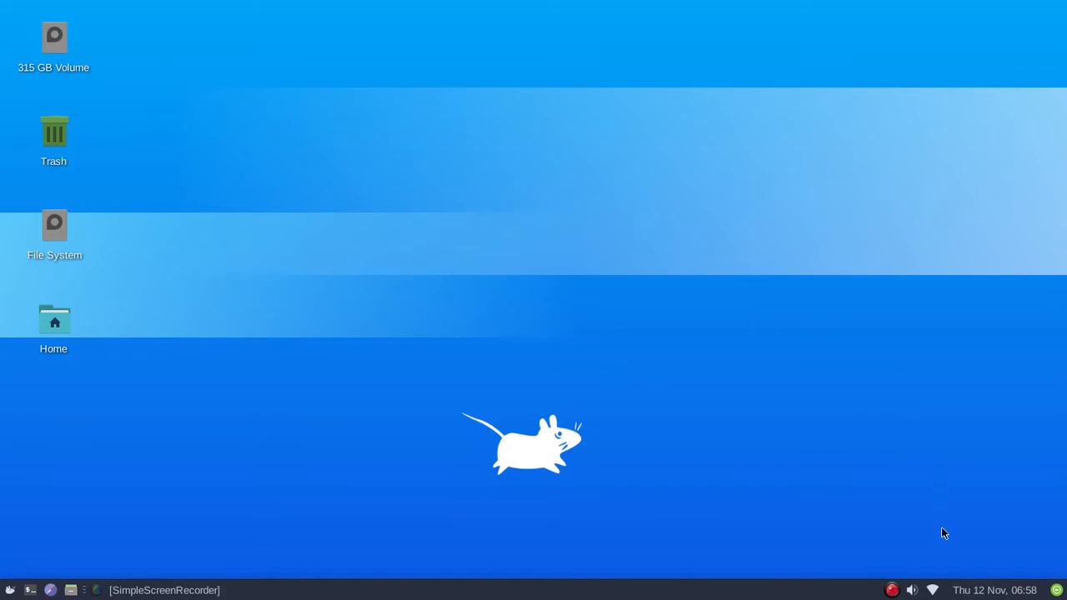
{"action": "mouse_move", "coordinate": [947, 599]}
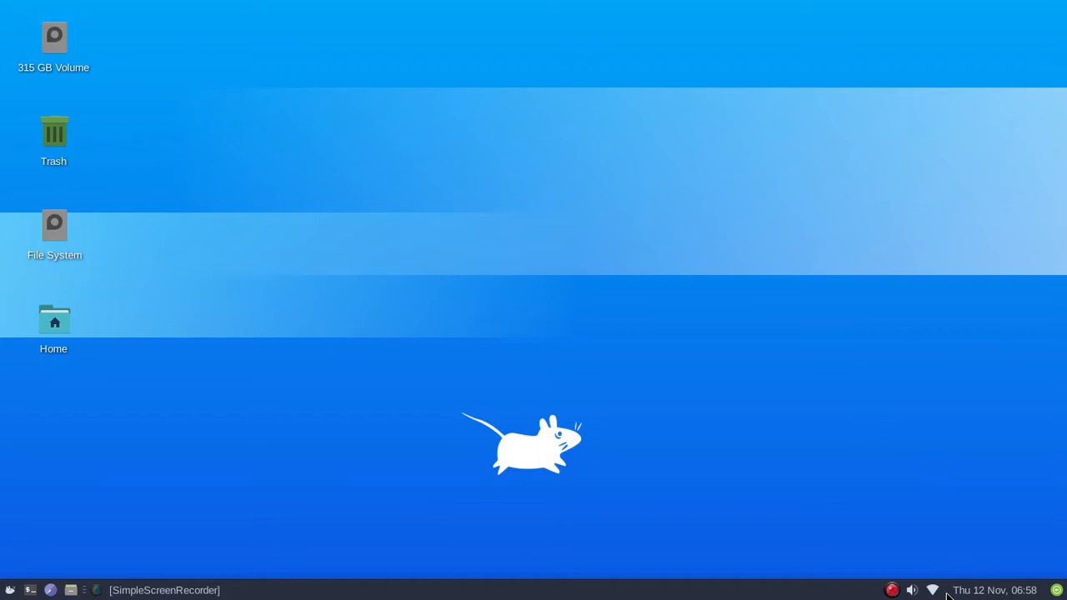
{"action": "mouse_move", "coordinate": [954, 560]}
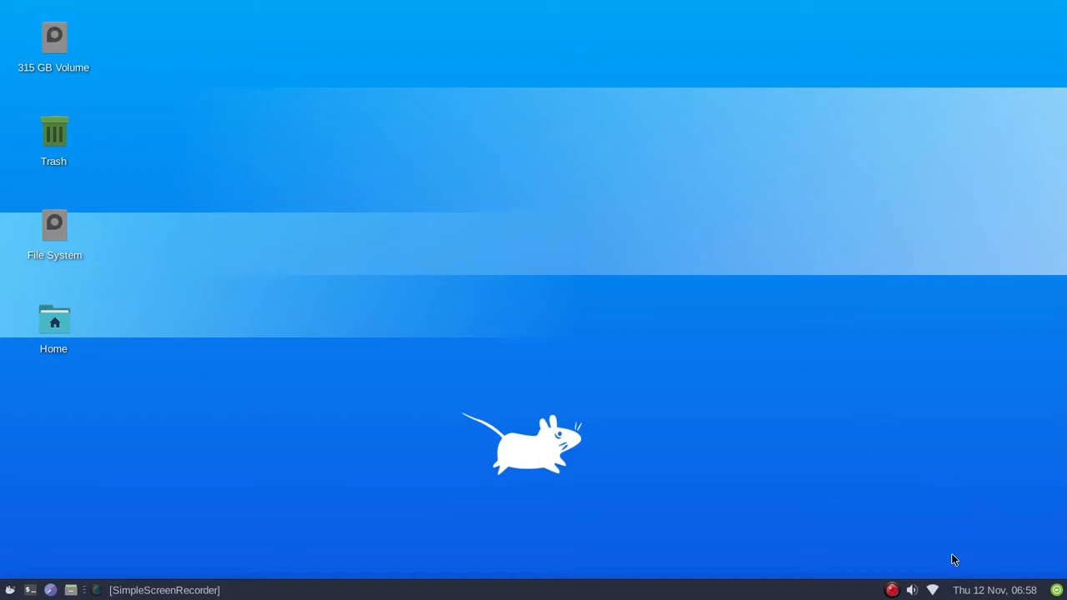
{"action": "mouse_move", "coordinate": [950, 581]}
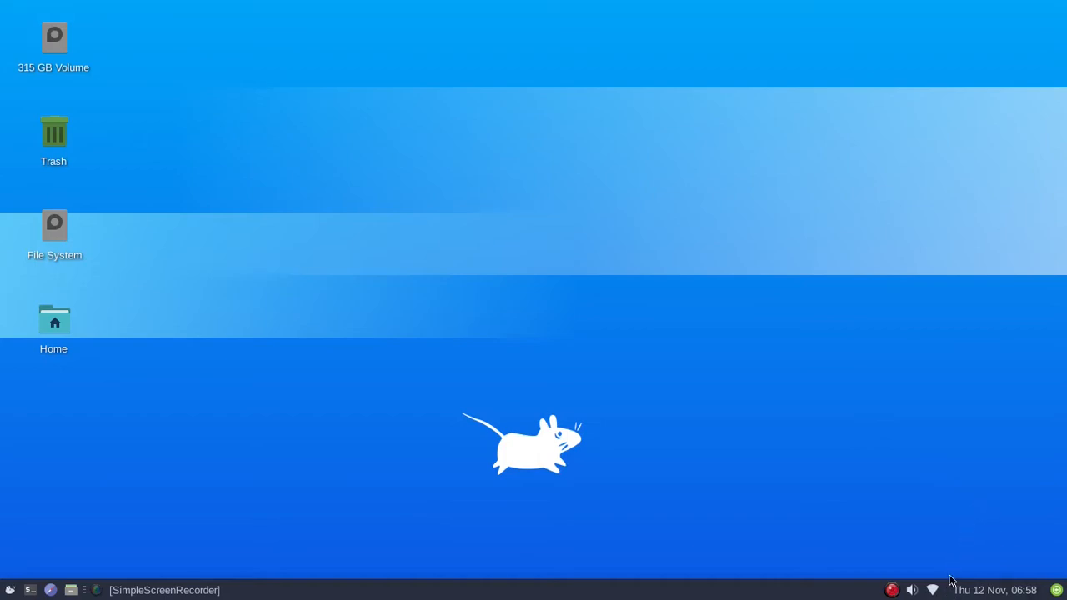
{"action": "mouse_move", "coordinate": [930, 517]}
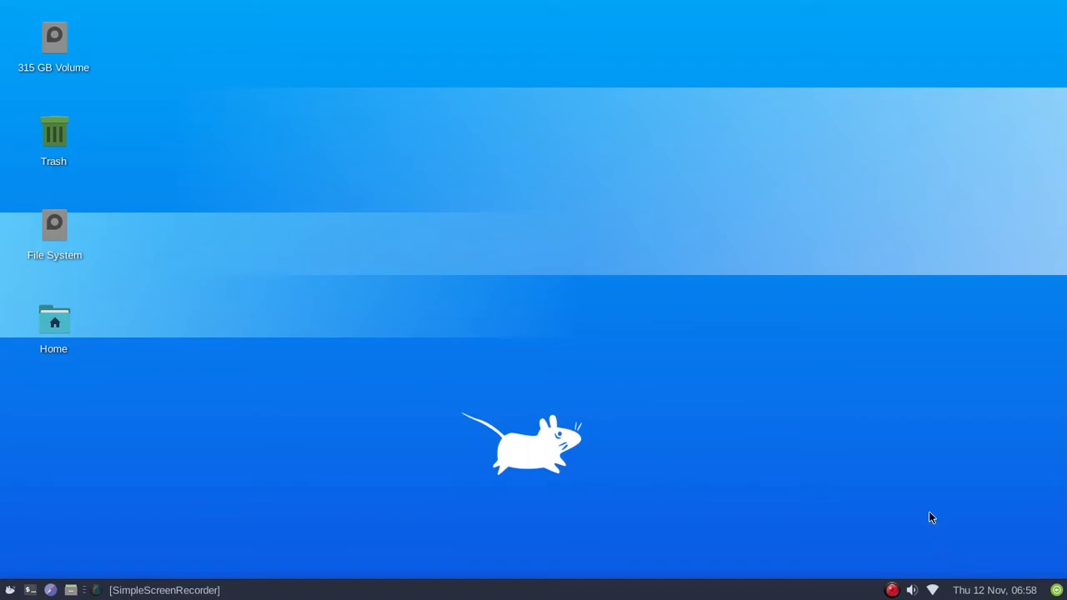
{"action": "mouse_move", "coordinate": [943, 587]}
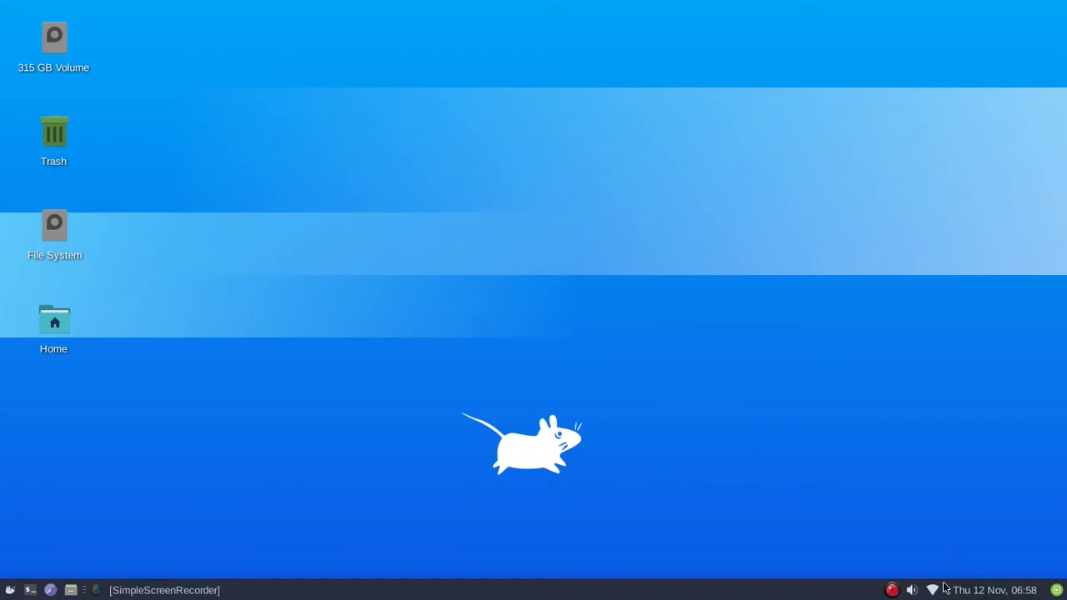
{"action": "mouse_move", "coordinate": [865, 513]}
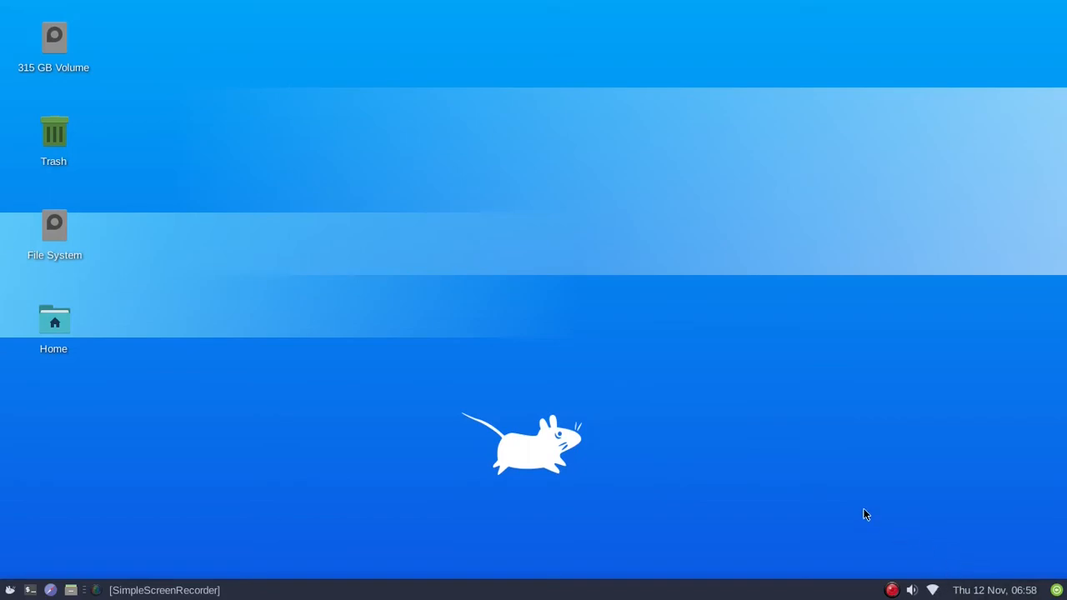
Bring up the Whisker applications menu and hover over the All and Accessories categories.
{"action": "left_click", "coordinate": [910, 590]}
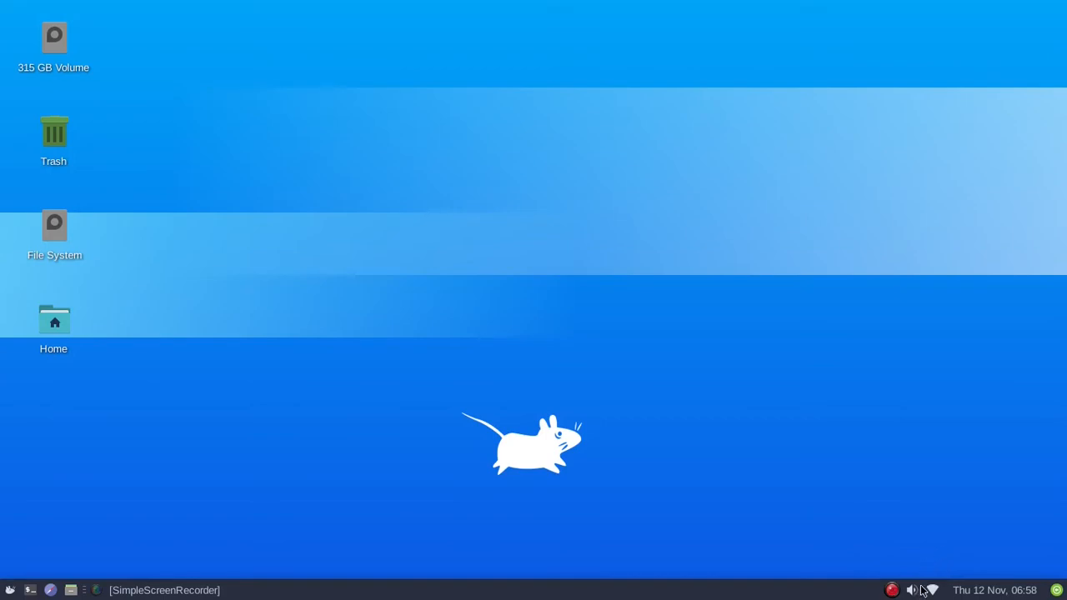
{"action": "mouse_move", "coordinate": [920, 575]}
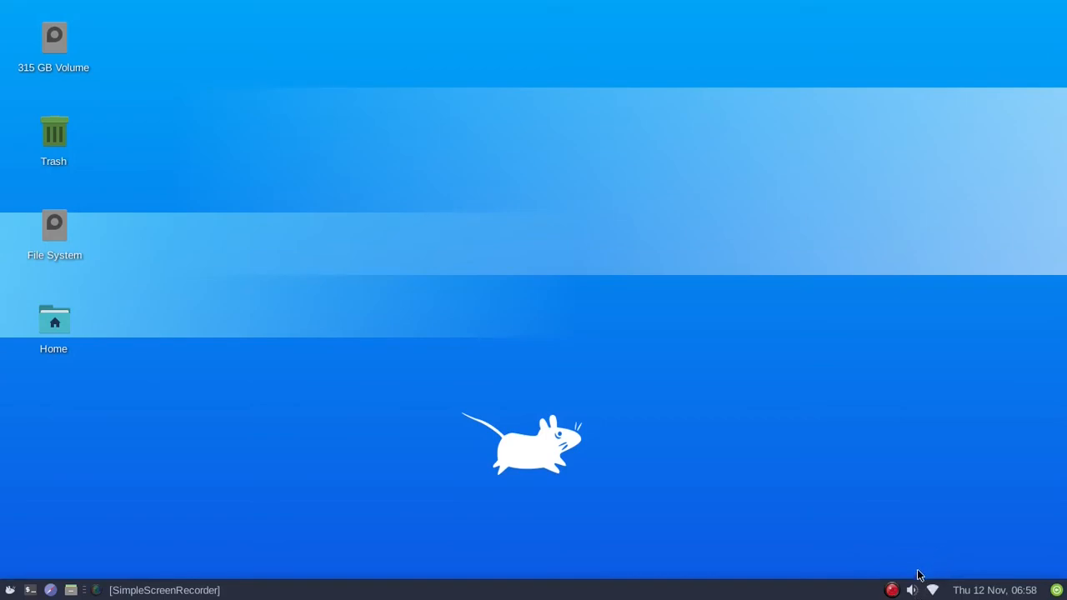
{"action": "mouse_move", "coordinate": [934, 522]}
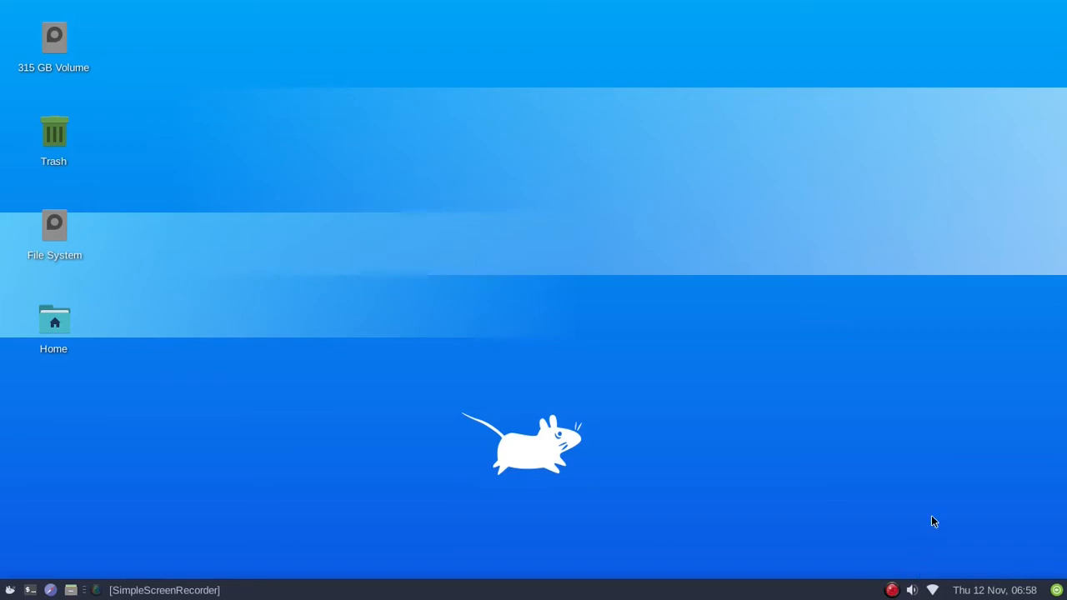
{"action": "mouse_move", "coordinate": [923, 509]}
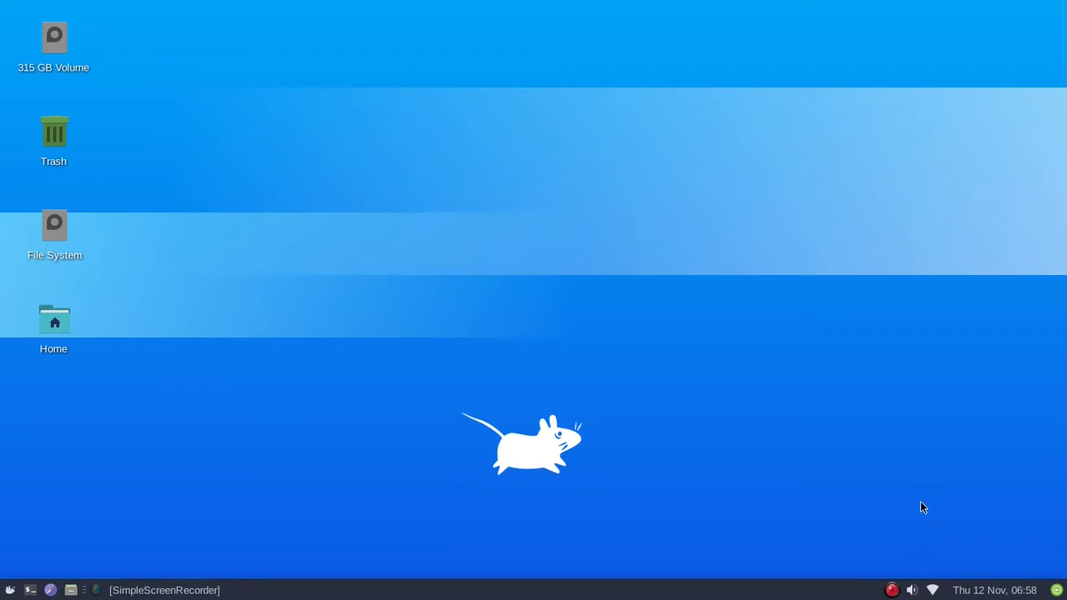
{"action": "mouse_move", "coordinate": [777, 504]}
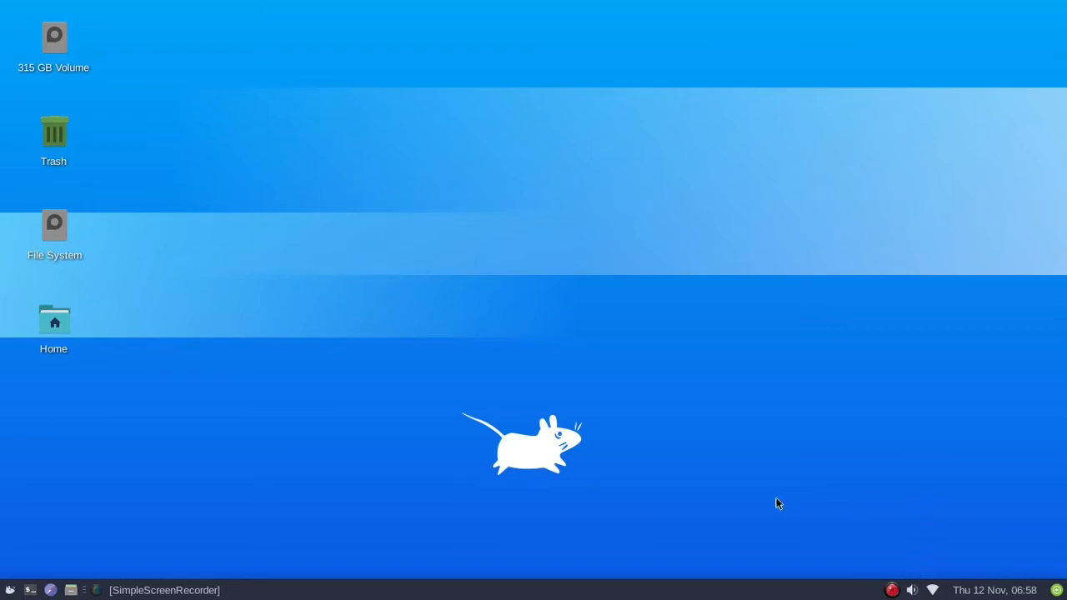
{"action": "mouse_move", "coordinate": [744, 573]}
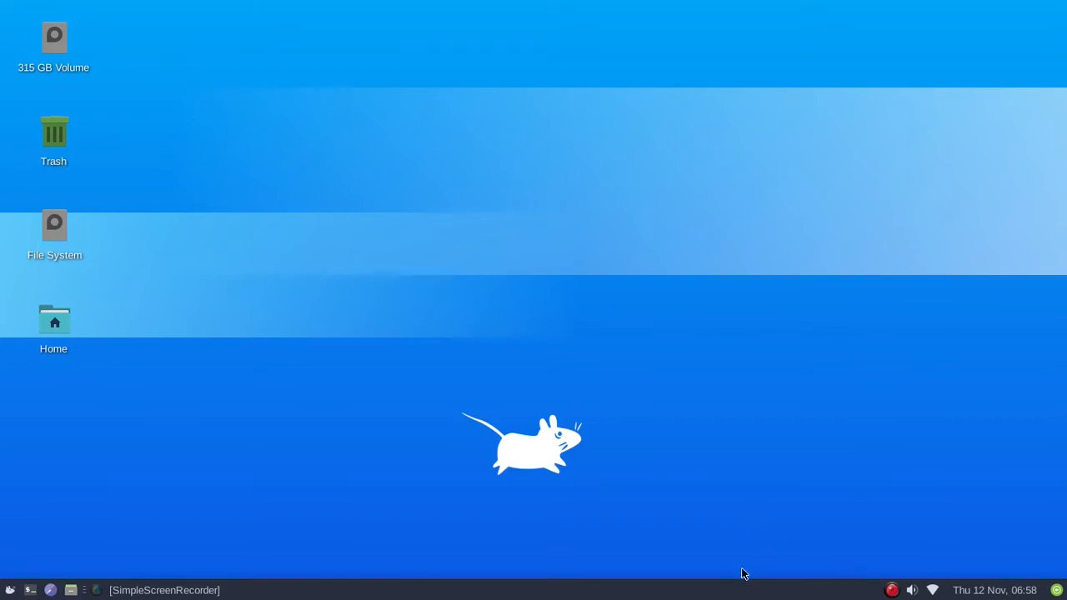
{"action": "right_click", "coordinate": [813, 590]}
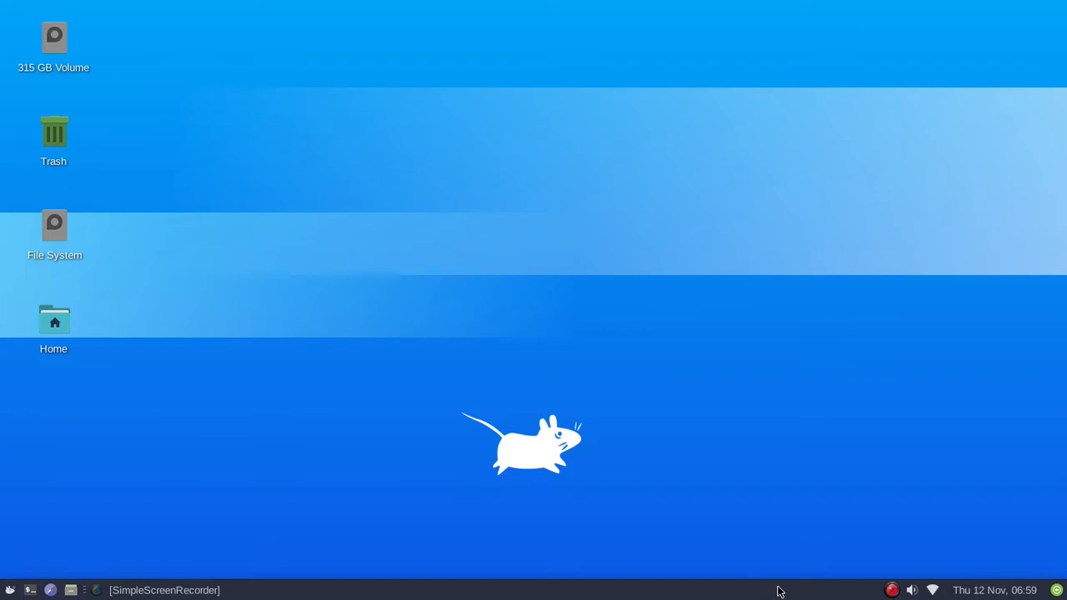
{"action": "mouse_move", "coordinate": [792, 594]}
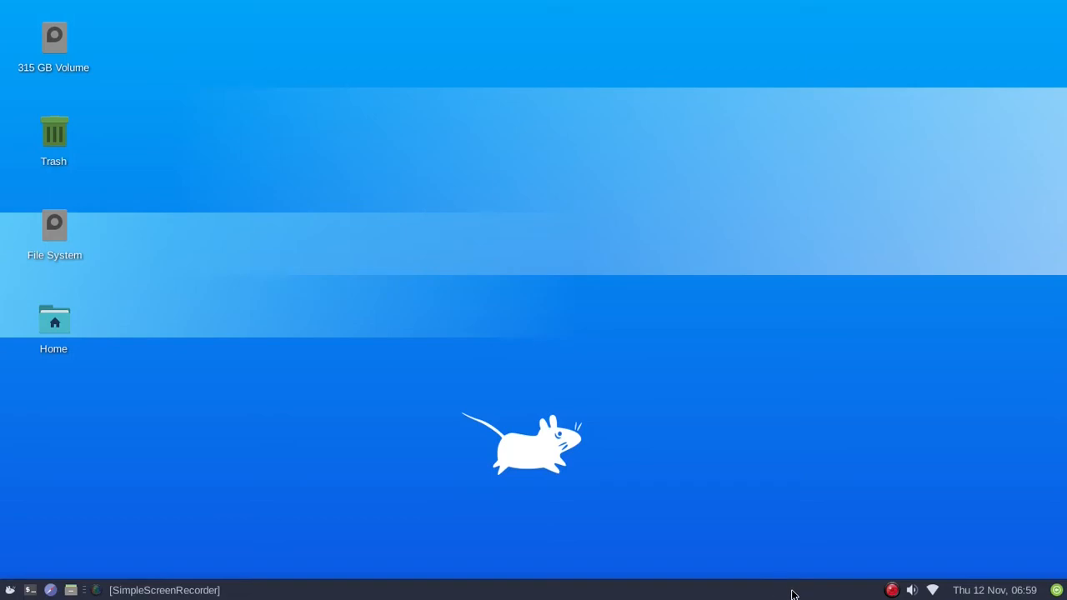
{"action": "mouse_move", "coordinate": [931, 592]}
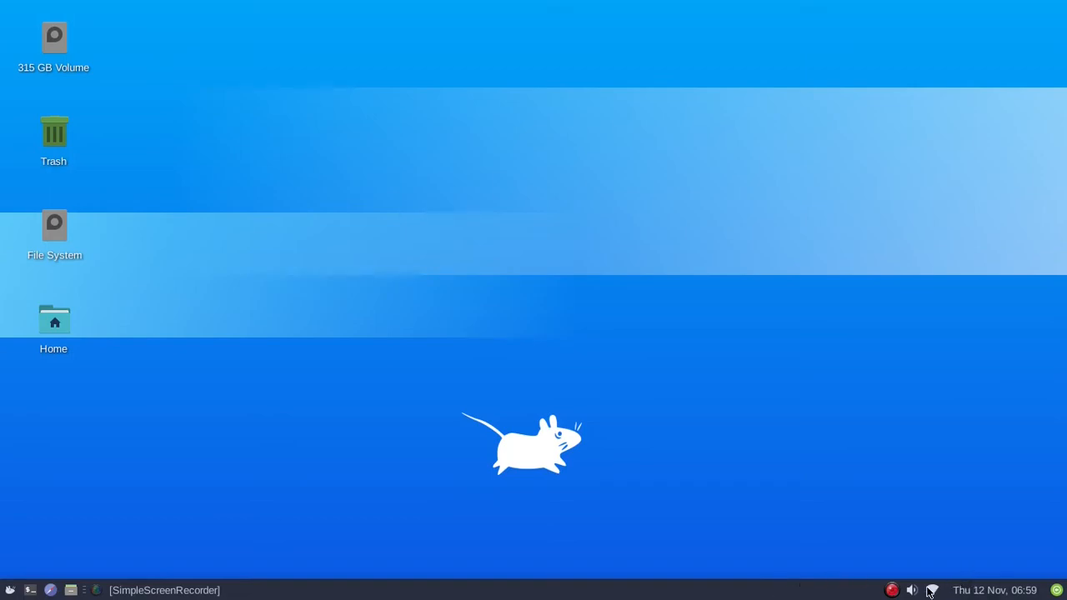
{"action": "mouse_move", "coordinate": [521, 410]}
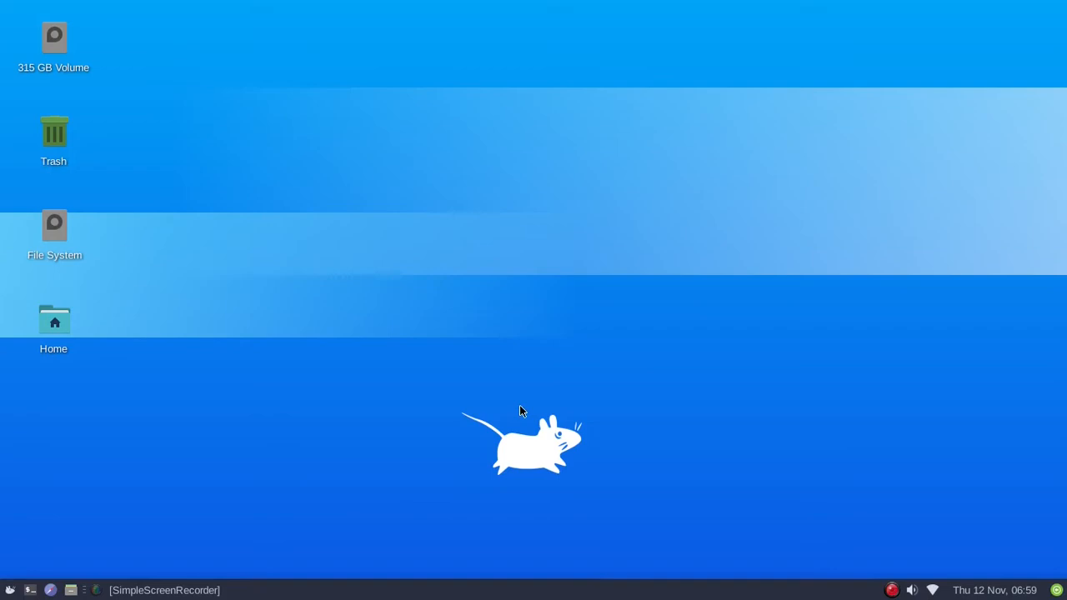
{"action": "mouse_move", "coordinate": [537, 254]}
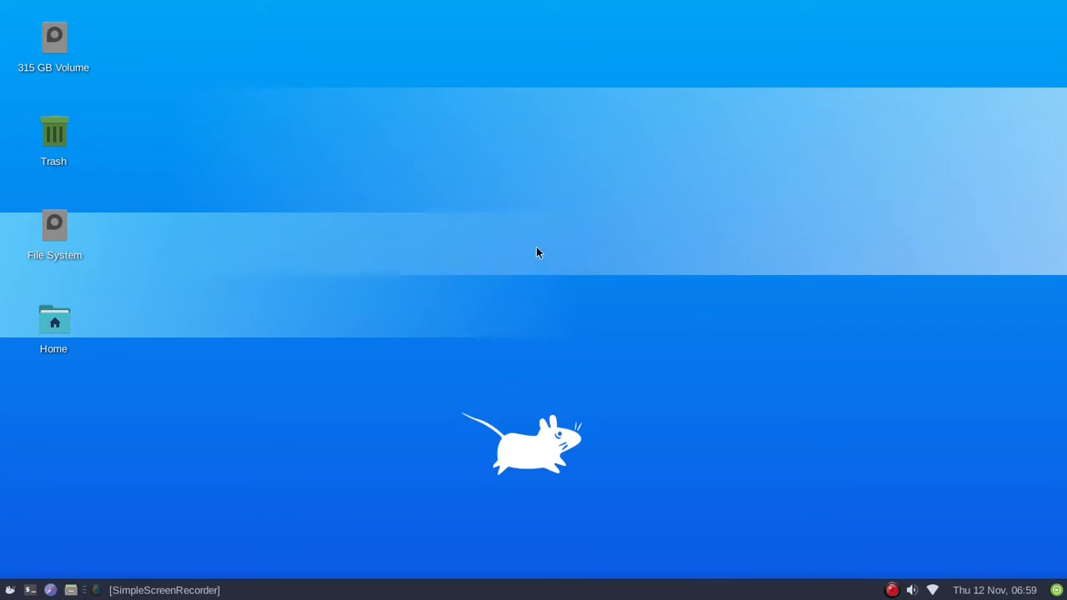
{"action": "mouse_move", "coordinate": [601, 250]}
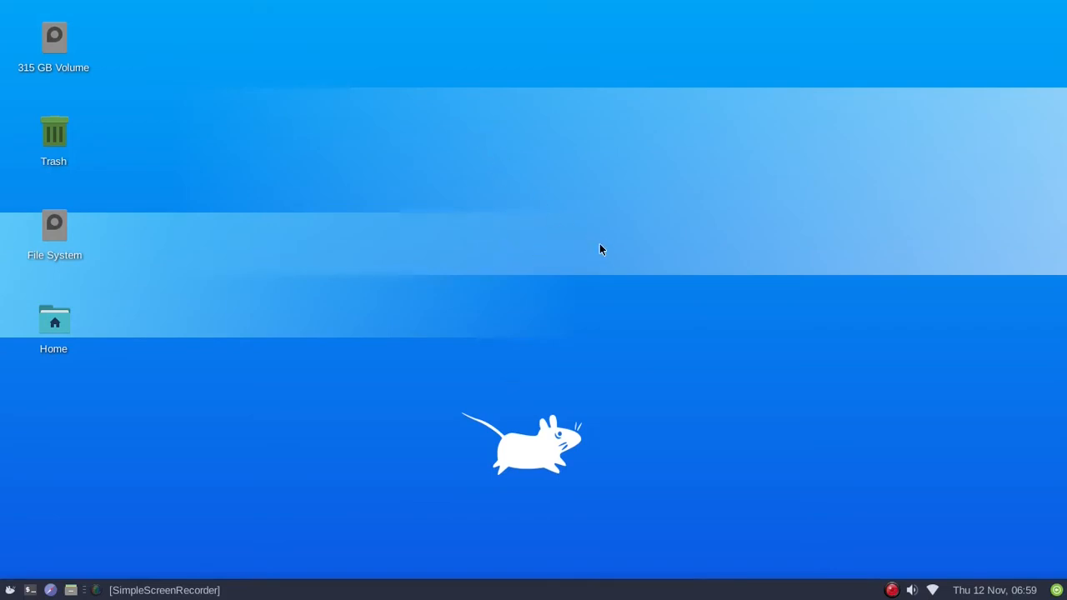
{"action": "mouse_move", "coordinate": [43, 558]}
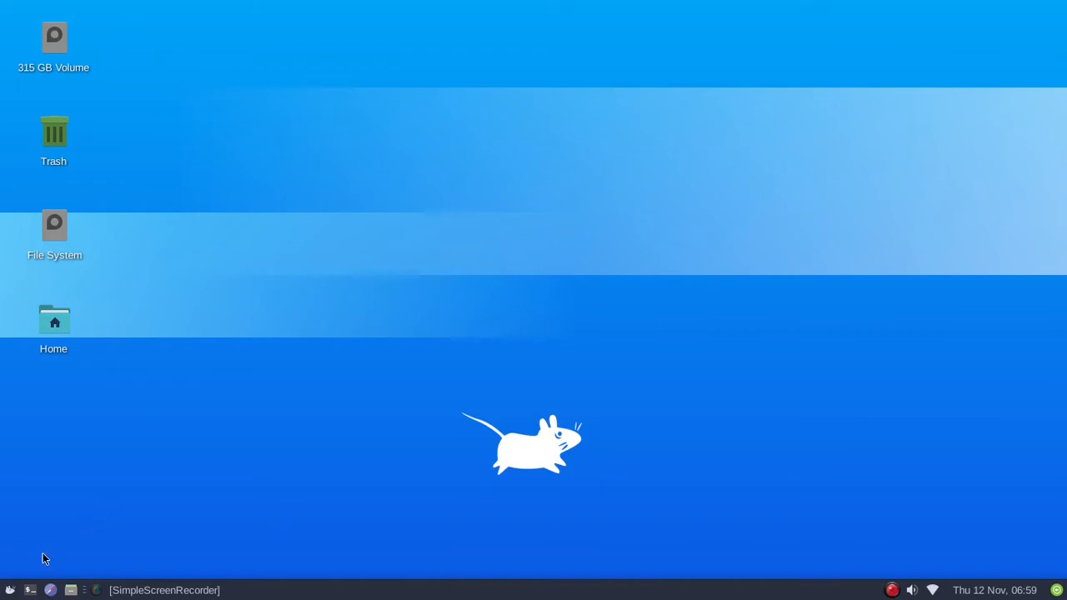
{"action": "mouse_move", "coordinate": [860, 482]}
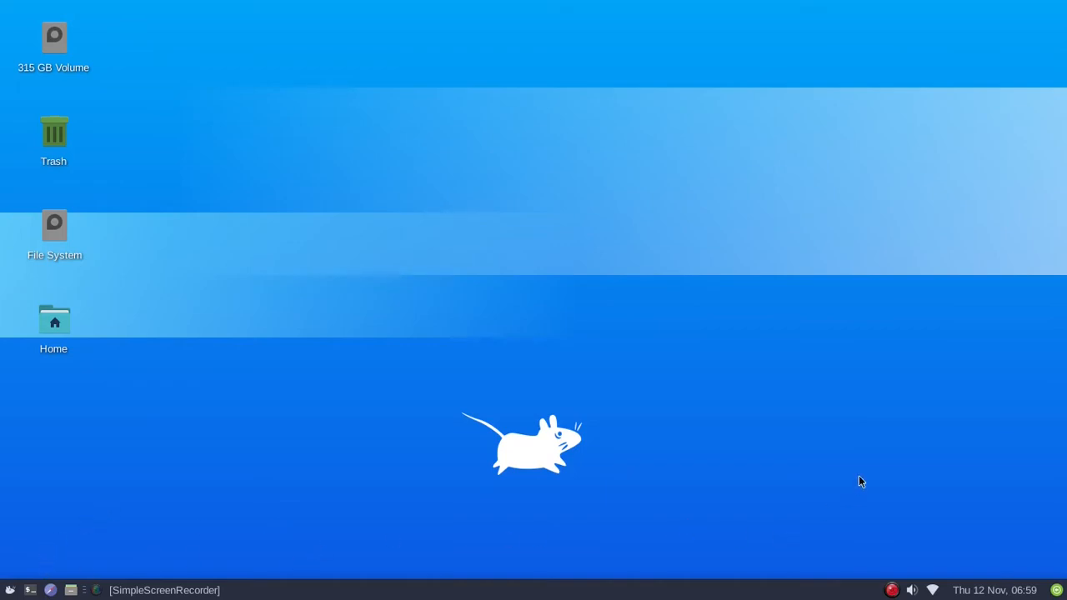
{"action": "mouse_move", "coordinate": [11, 529]}
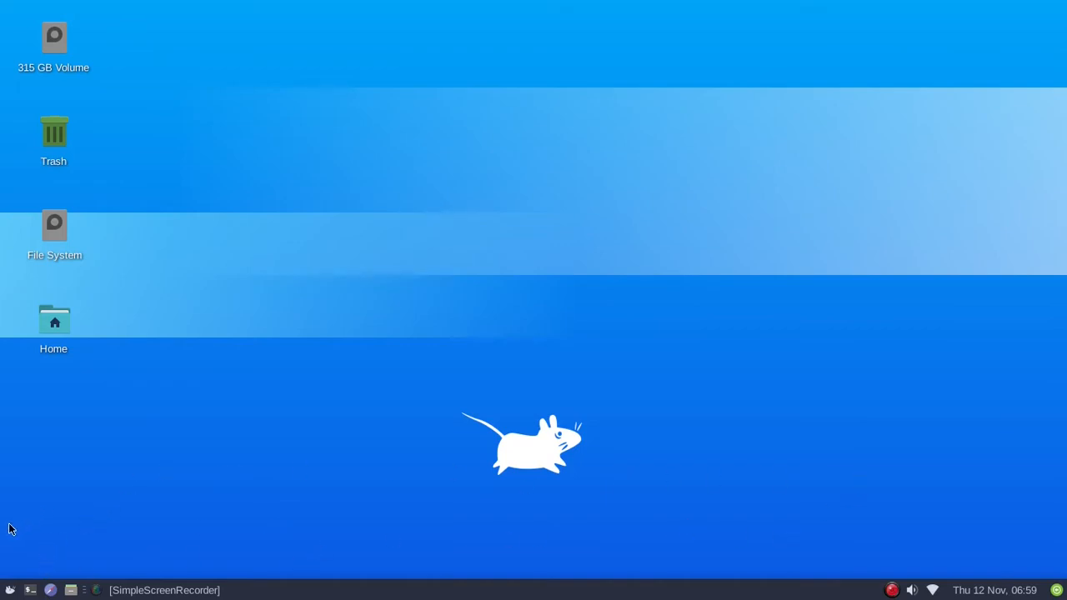
{"action": "mouse_move", "coordinate": [9, 590]}
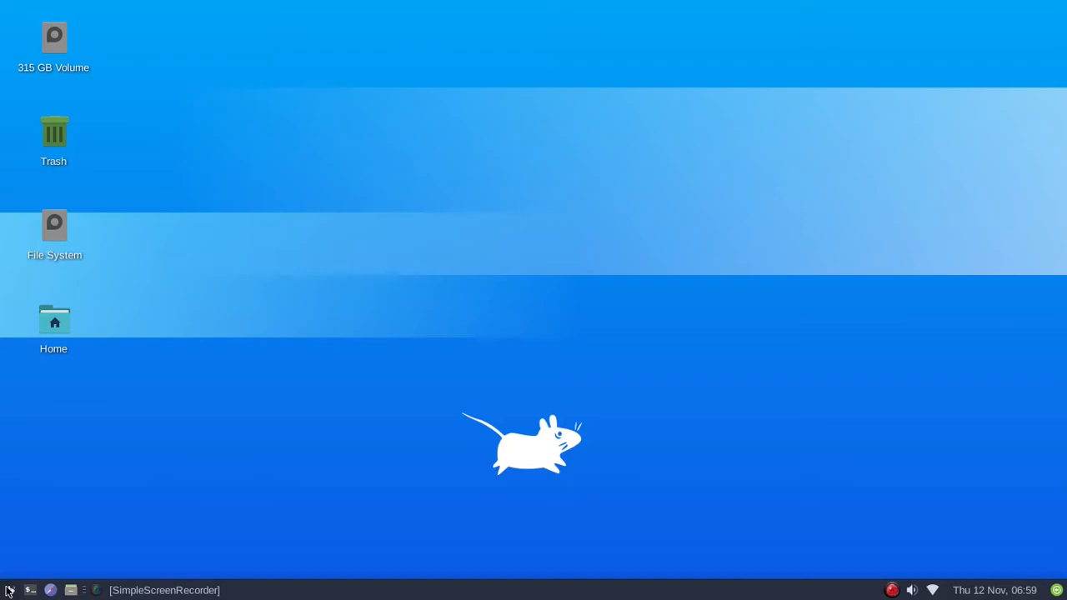
{"action": "left_click", "coordinate": [9, 591]}
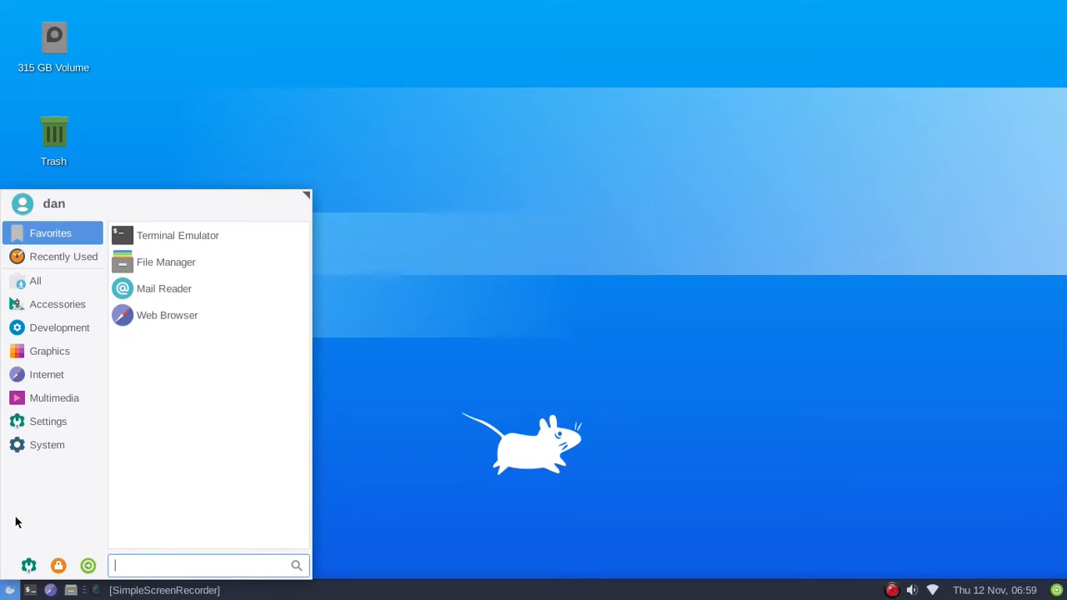
{"action": "left_click", "coordinate": [56, 304]}
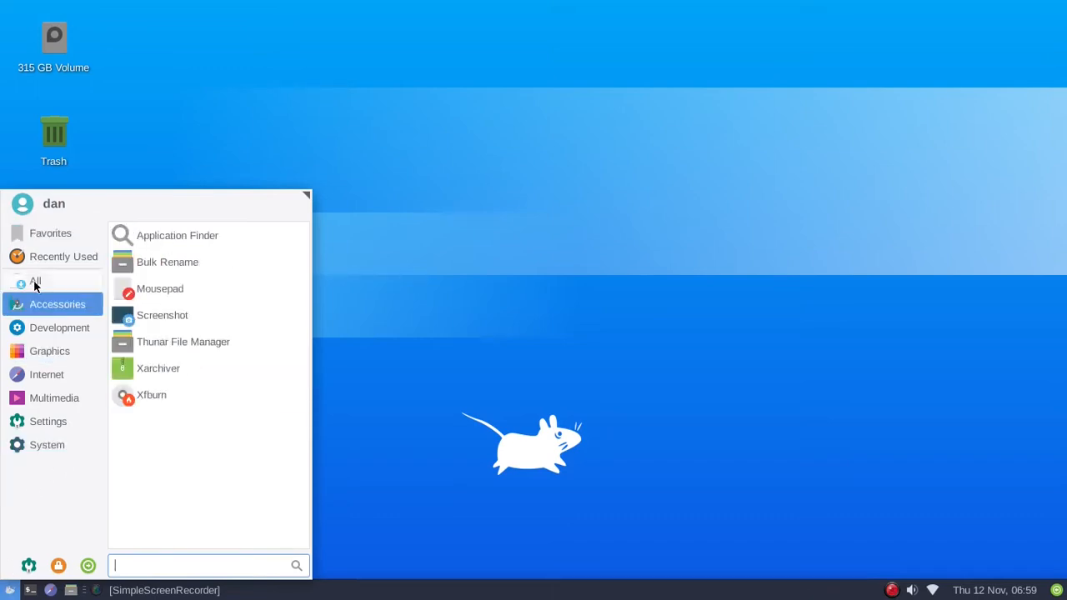
{"action": "left_click", "coordinate": [35, 280]}
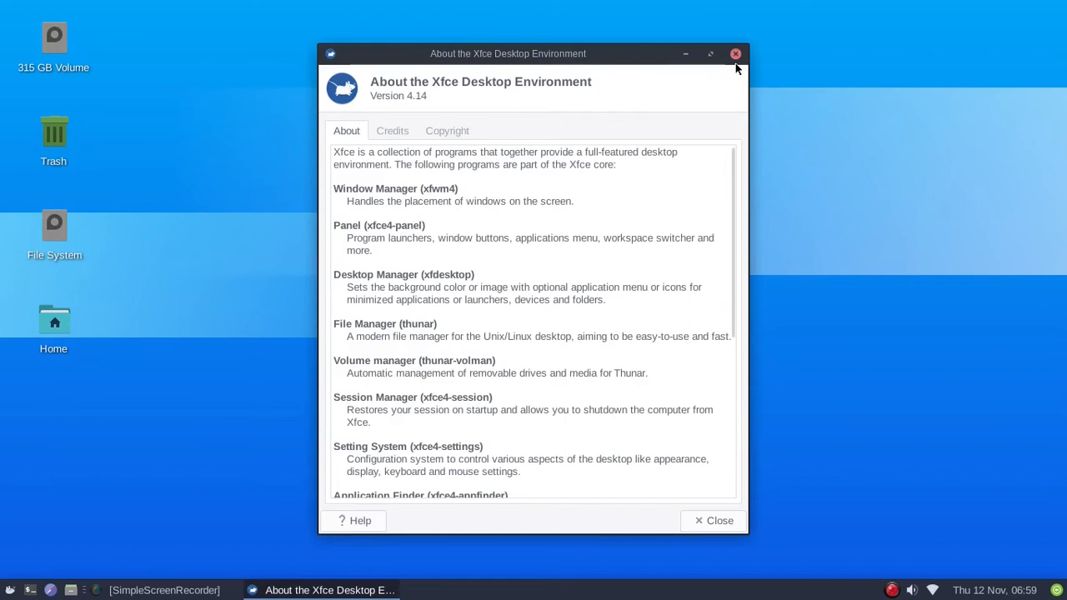
Dismiss About Xfce and reopen the Whisker menu on the Accessories category.
{"action": "left_click", "coordinate": [735, 53]}
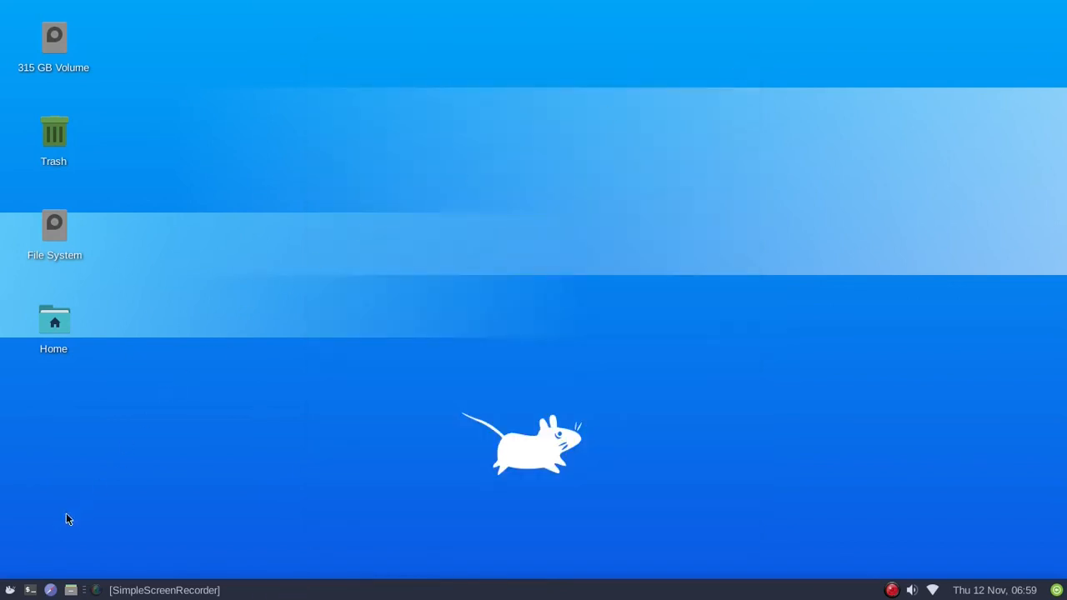
{"action": "left_click", "coordinate": [10, 590]}
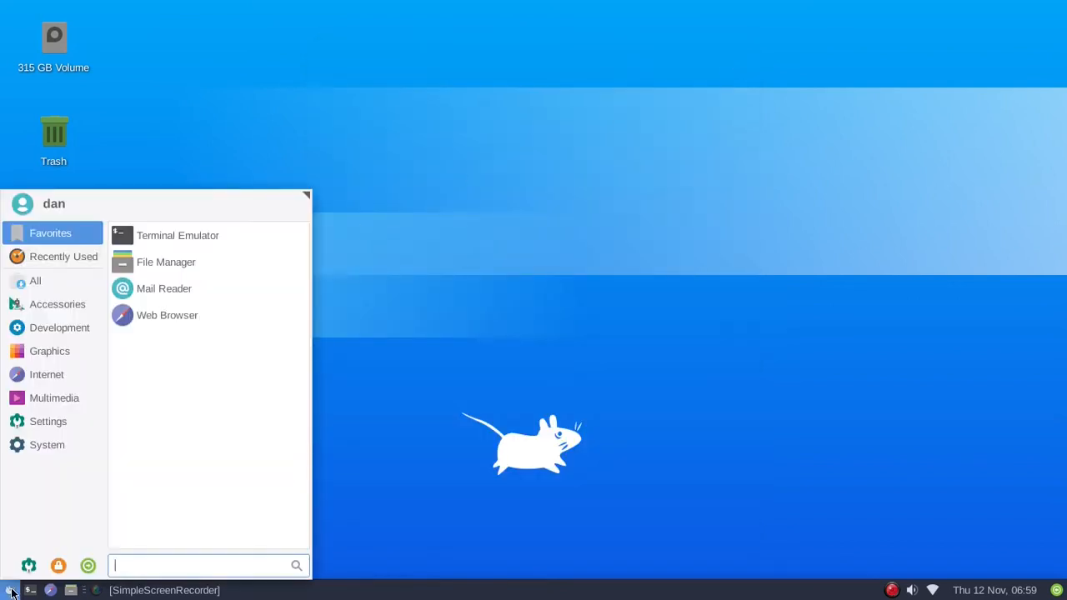
{"action": "left_click", "coordinate": [57, 304]}
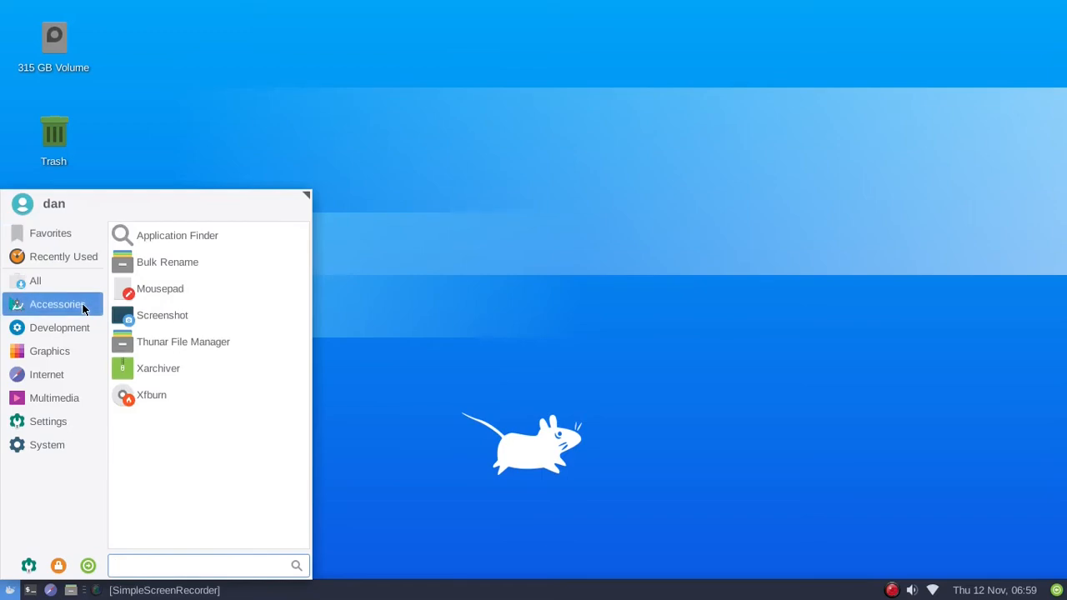
{"action": "mouse_move", "coordinate": [163, 315]}
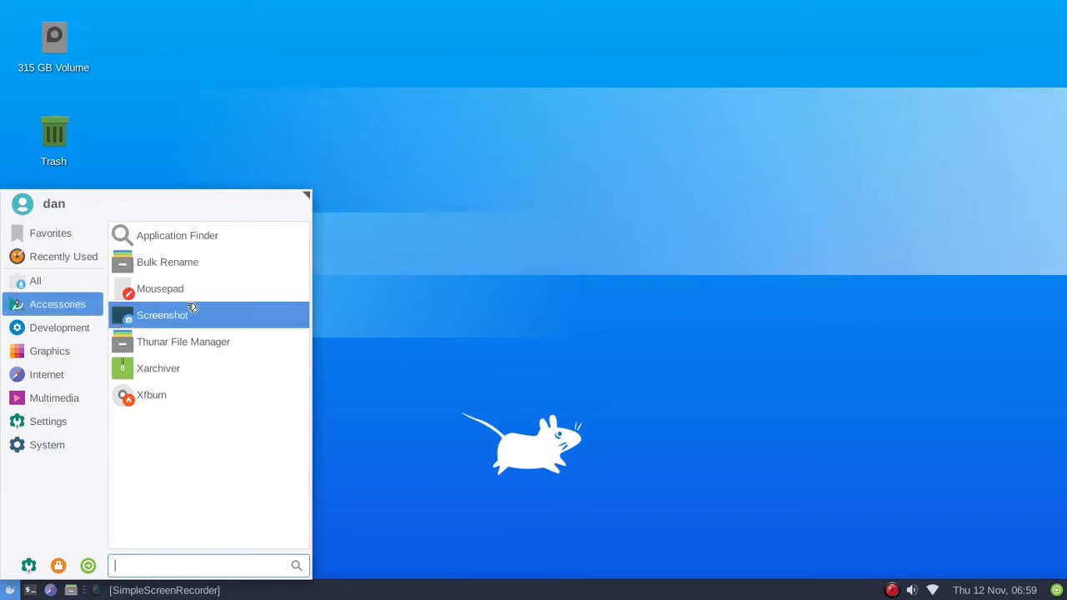
{"action": "mouse_move", "coordinate": [192, 395]}
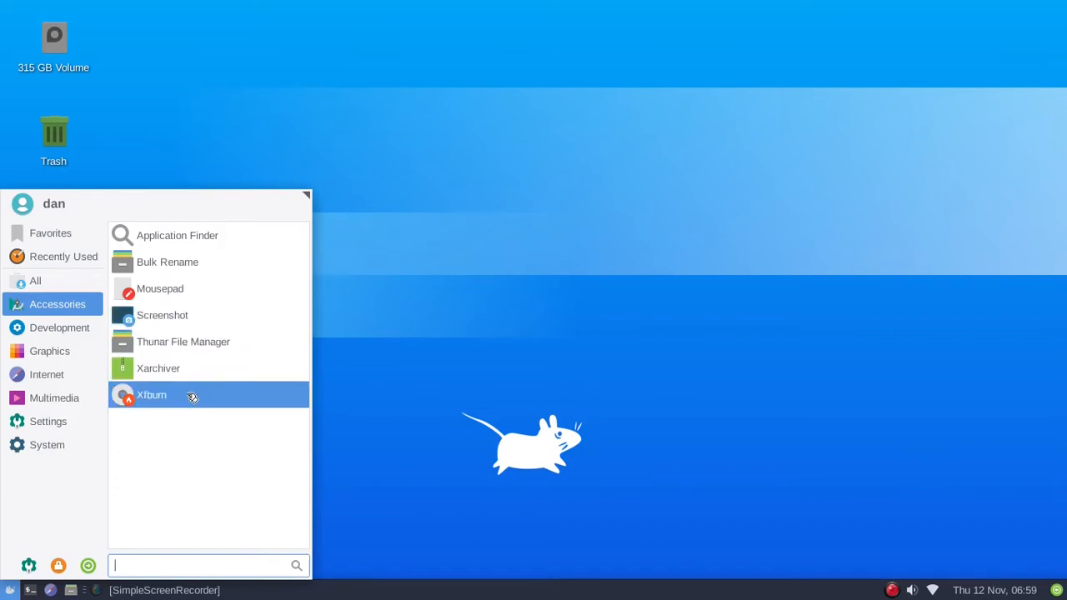
{"action": "mouse_move", "coordinate": [157, 369]}
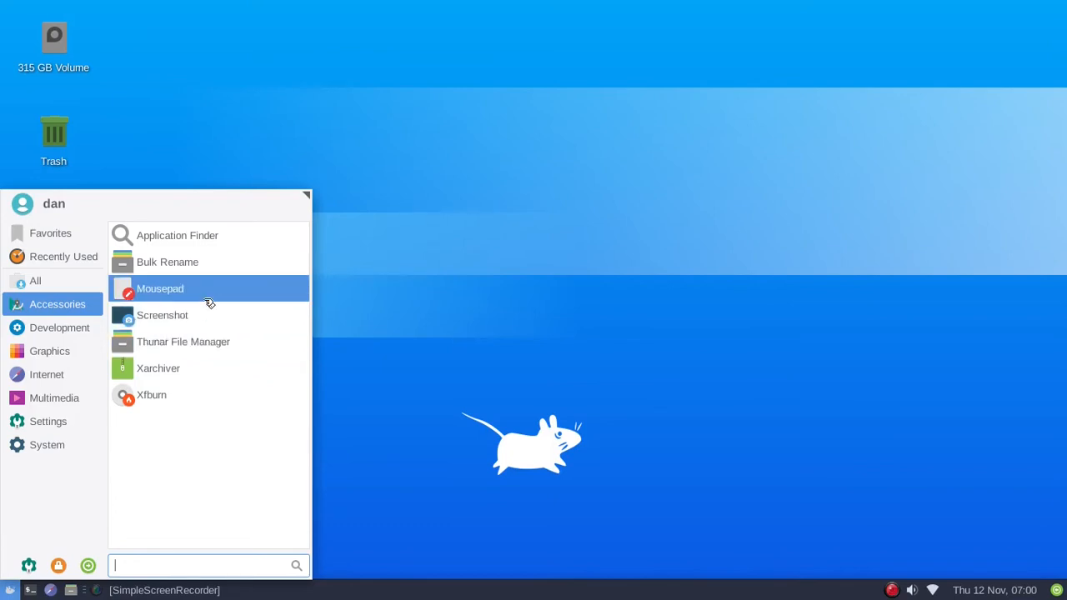
{"action": "mouse_move", "coordinate": [209, 300]}
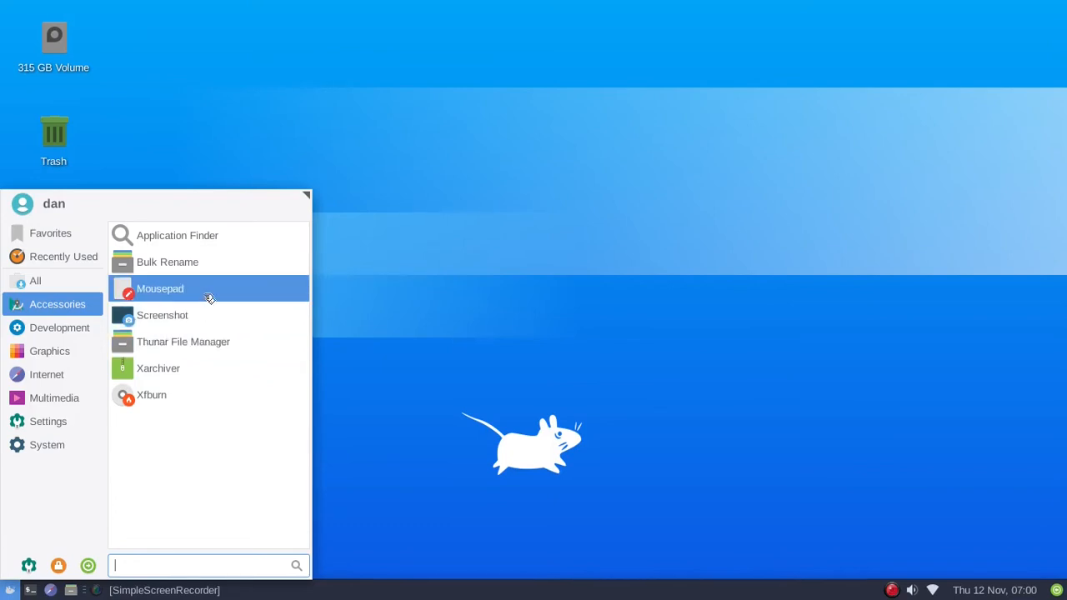
Browse the Development, Internet and Multimedia categories, ending on the Settings tools list.
{"action": "left_click", "coordinate": [60, 326]}
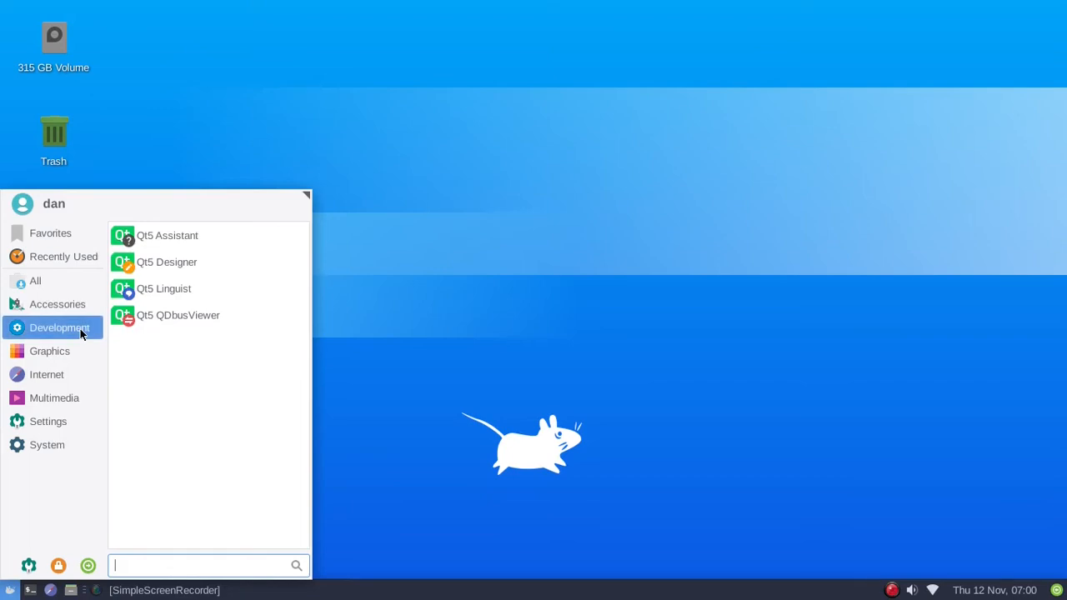
{"action": "mouse_move", "coordinate": [177, 315]}
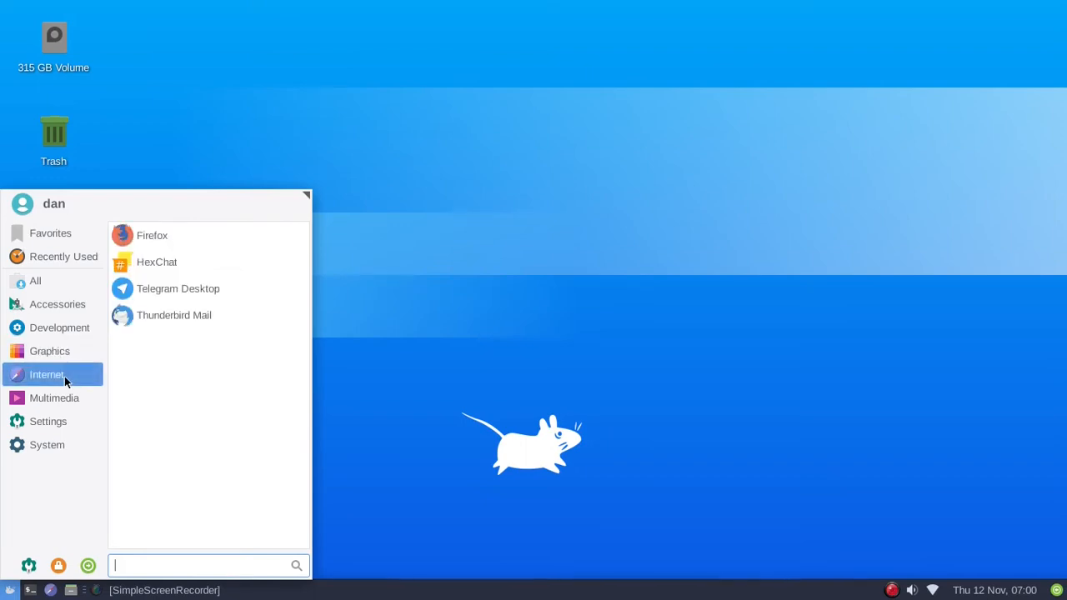
{"action": "mouse_move", "coordinate": [199, 250]}
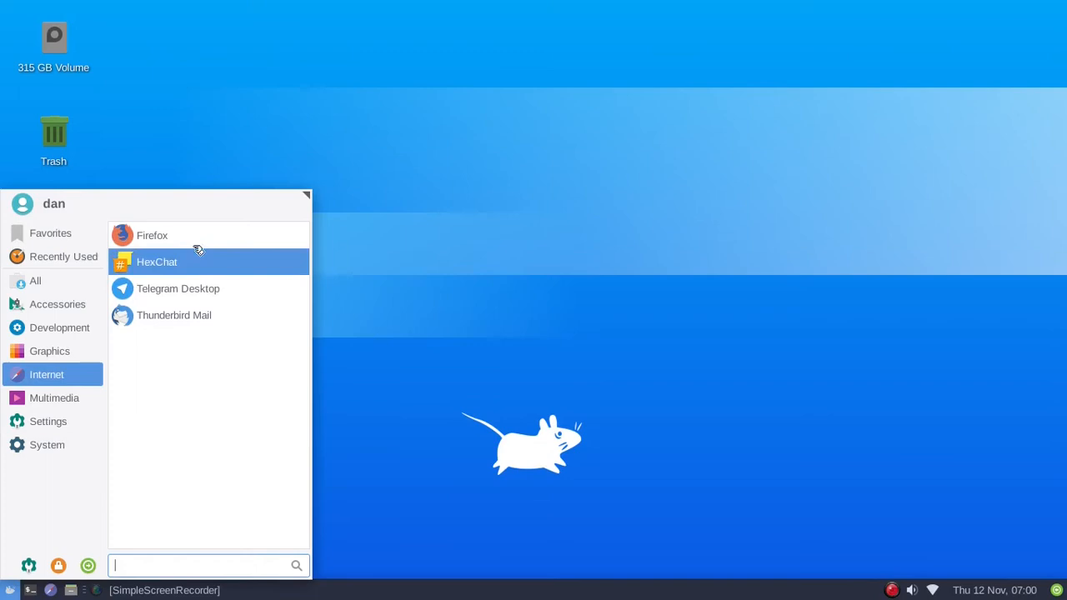
{"action": "mouse_move", "coordinate": [190, 288]}
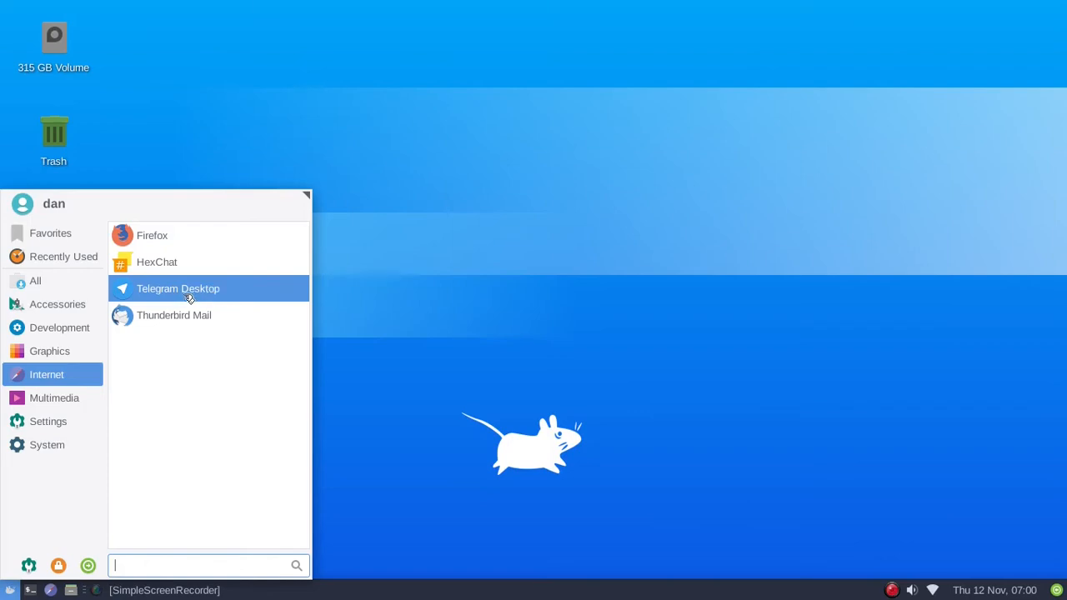
{"action": "mouse_move", "coordinate": [200, 290]}
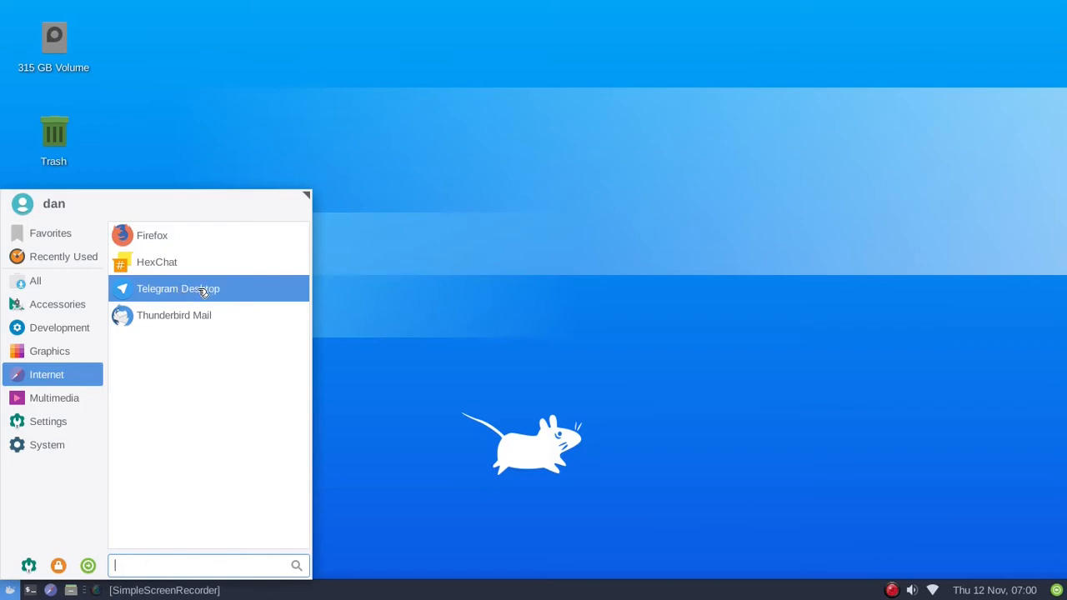
{"action": "mouse_move", "coordinate": [174, 315]}
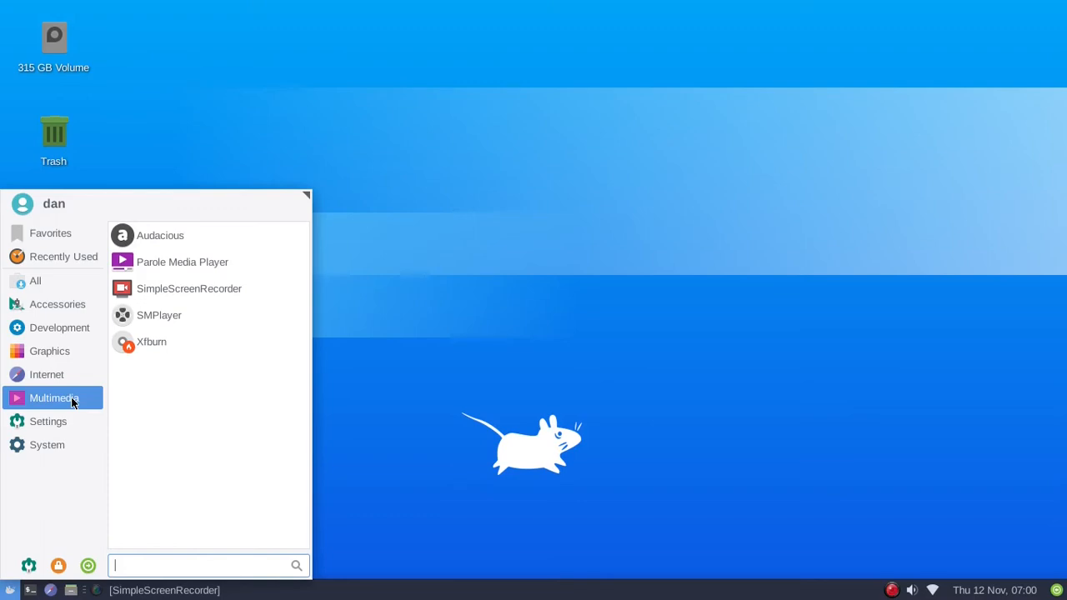
{"action": "mouse_move", "coordinate": [150, 341]}
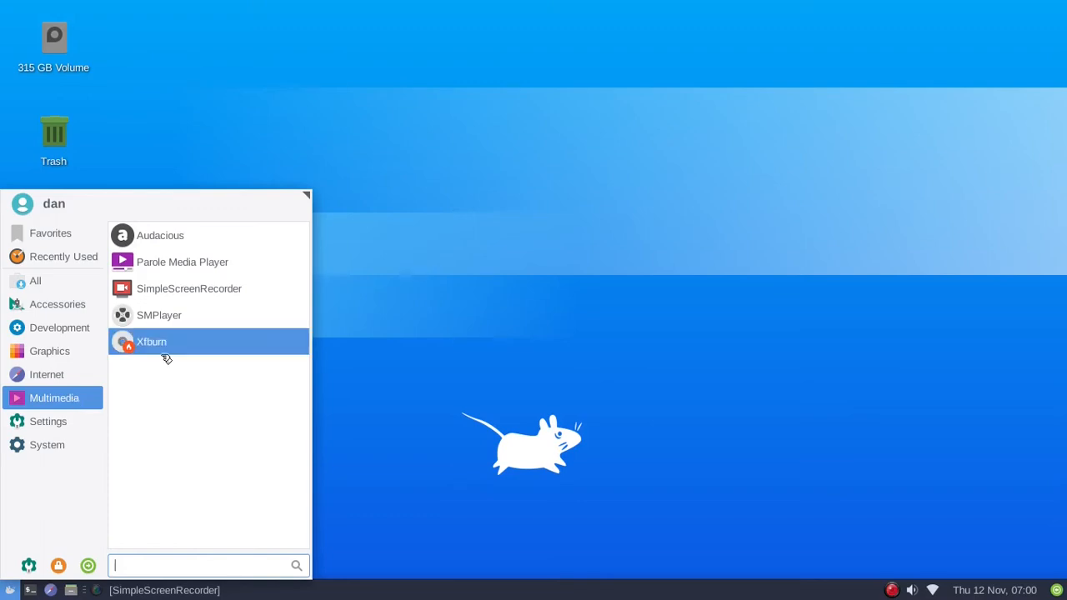
{"action": "left_click", "coordinate": [47, 421]}
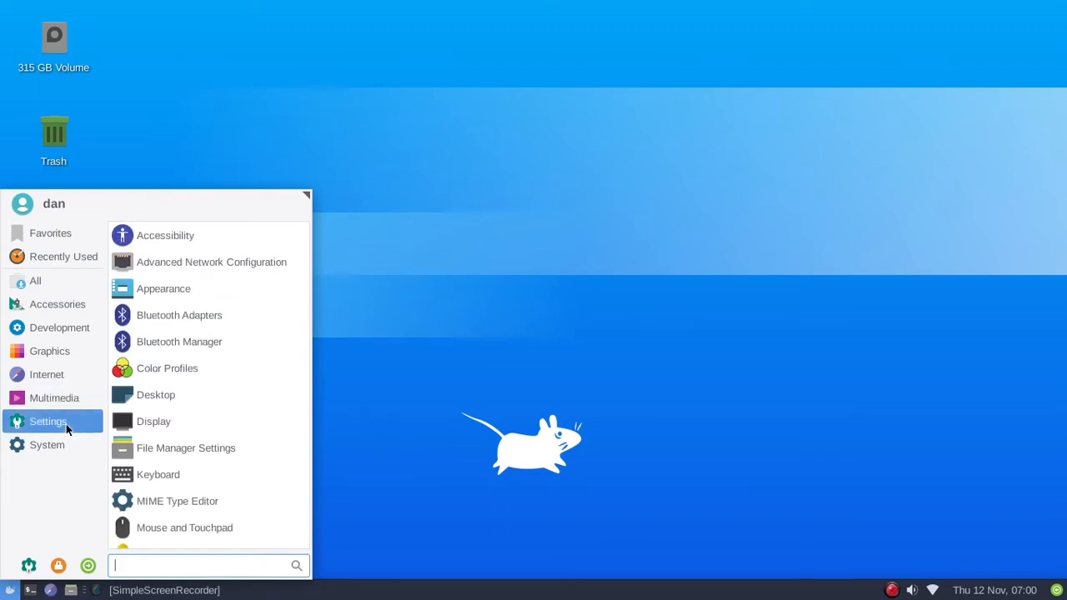
Scroll down the Settings tools list toward the Appearance entry.
{"action": "scroll", "scroll_direction": "down", "scroll_amount": 3}
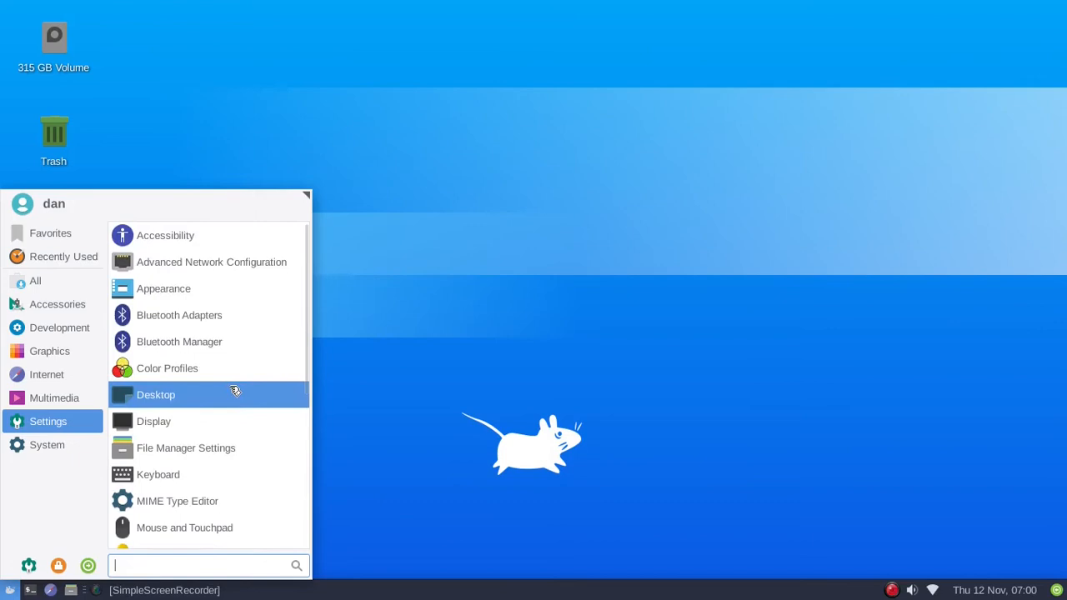
{"action": "mouse_move", "coordinate": [163, 289]}
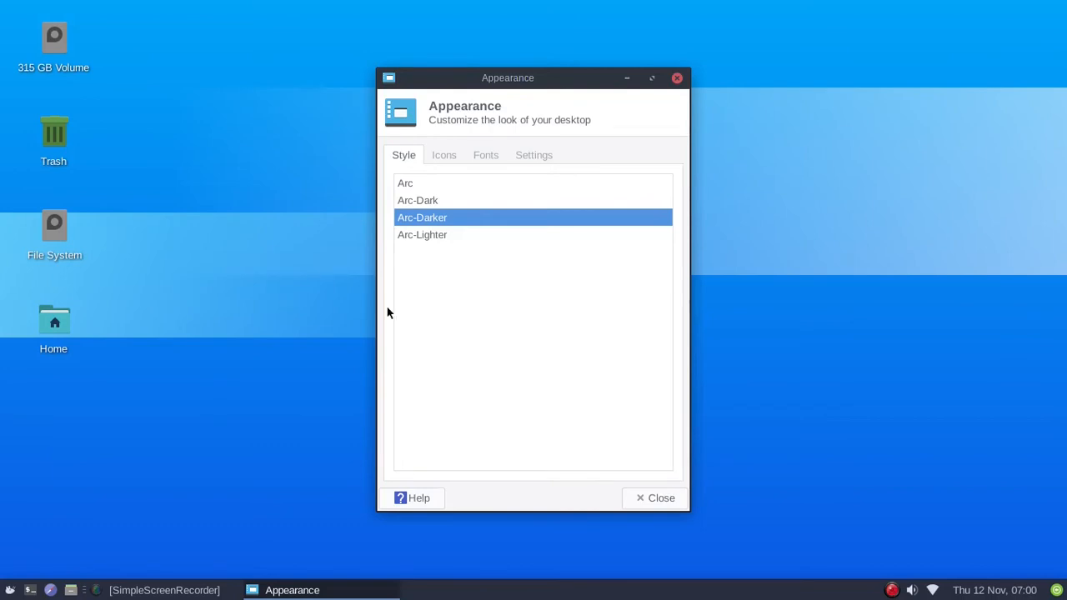
{"action": "mouse_move", "coordinate": [463, 210]}
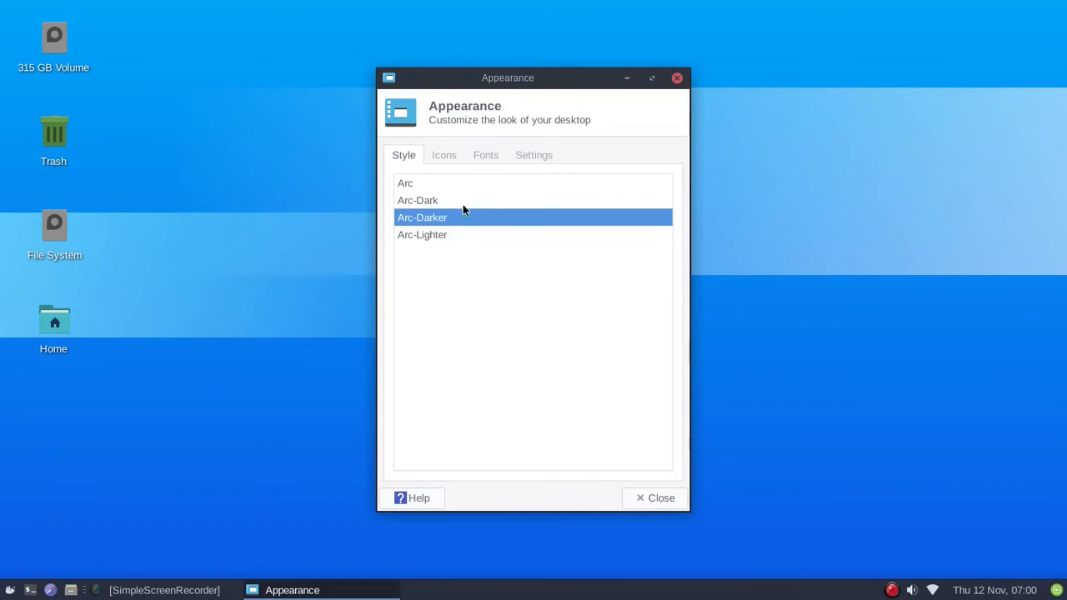
{"action": "mouse_move", "coordinate": [467, 207]}
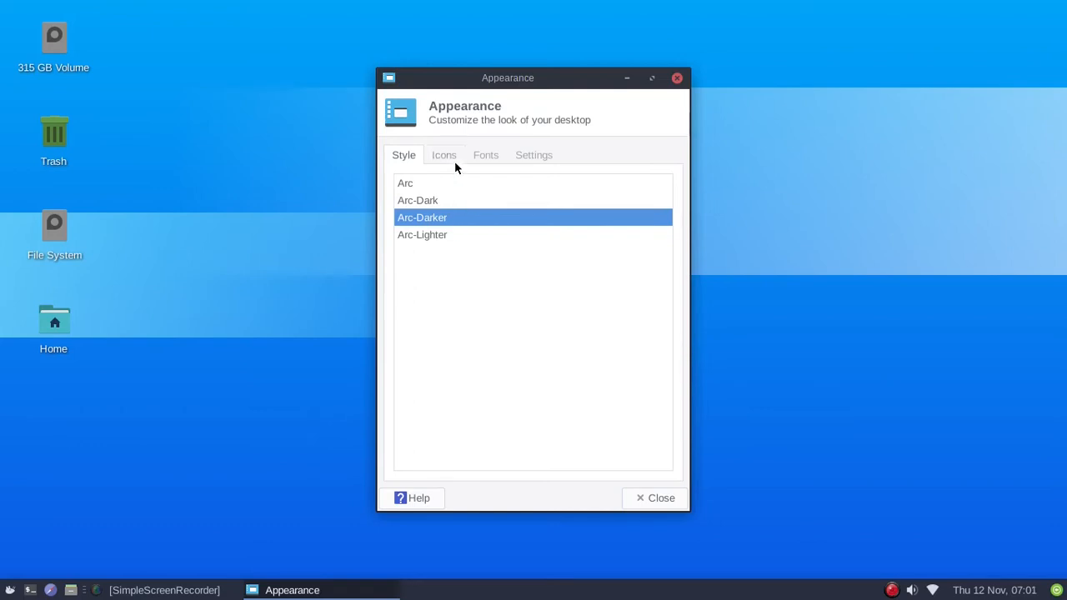
Review the installed icon themes in Appearance, then close the settings window.
{"action": "left_click", "coordinate": [444, 155]}
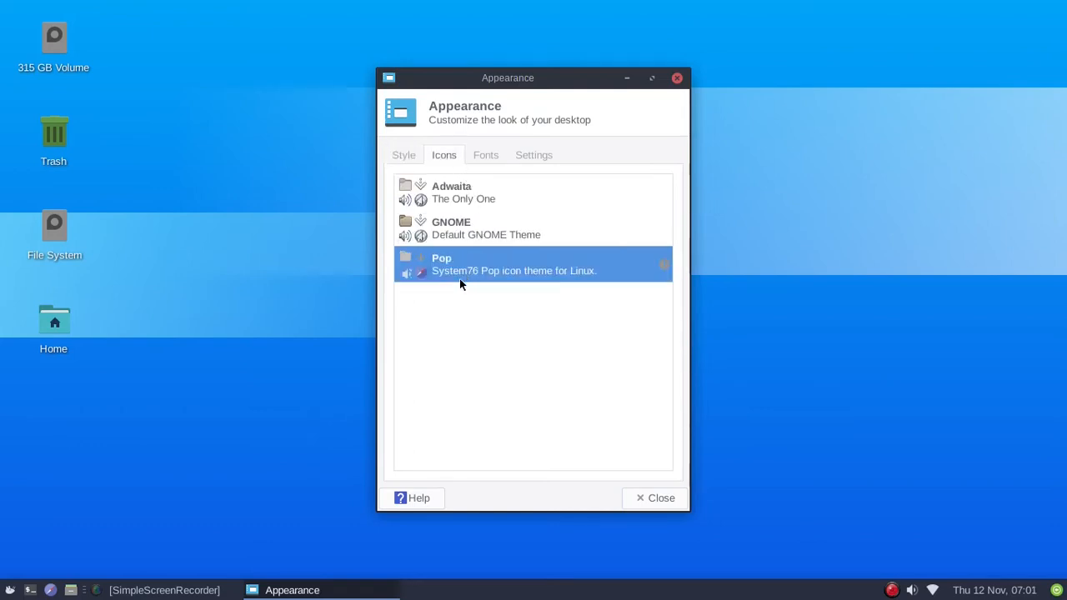
{"action": "mouse_move", "coordinate": [450, 287]}
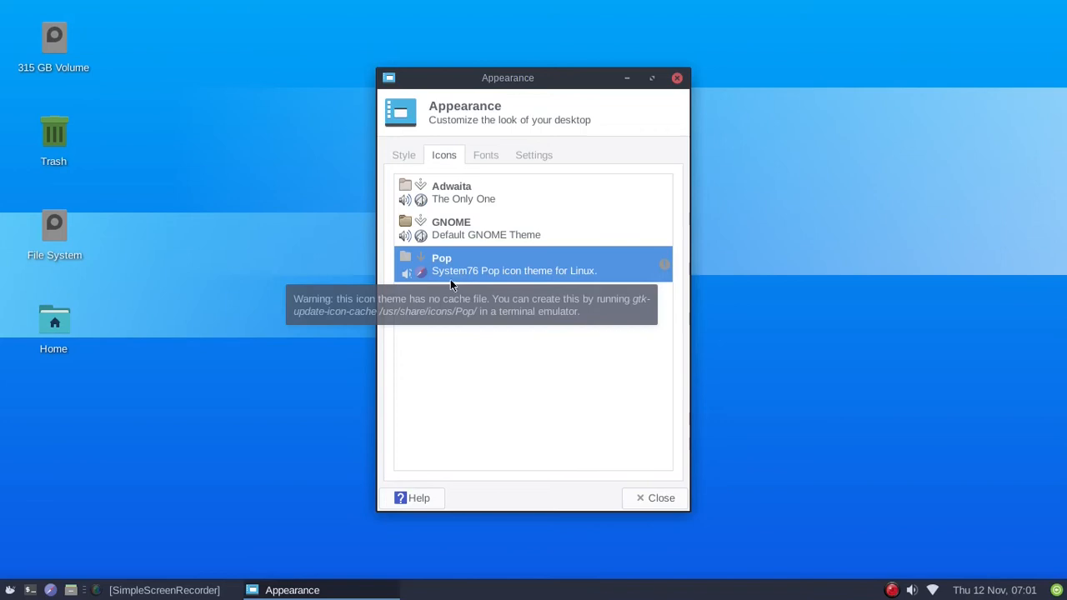
{"action": "mouse_move", "coordinate": [465, 270]}
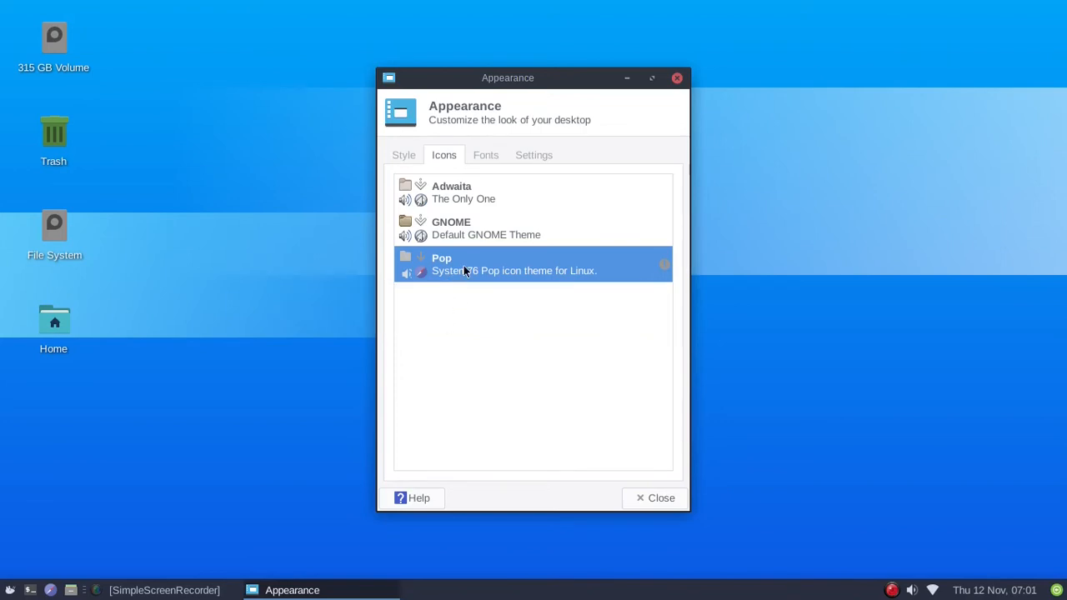
{"action": "mouse_move", "coordinate": [466, 317]}
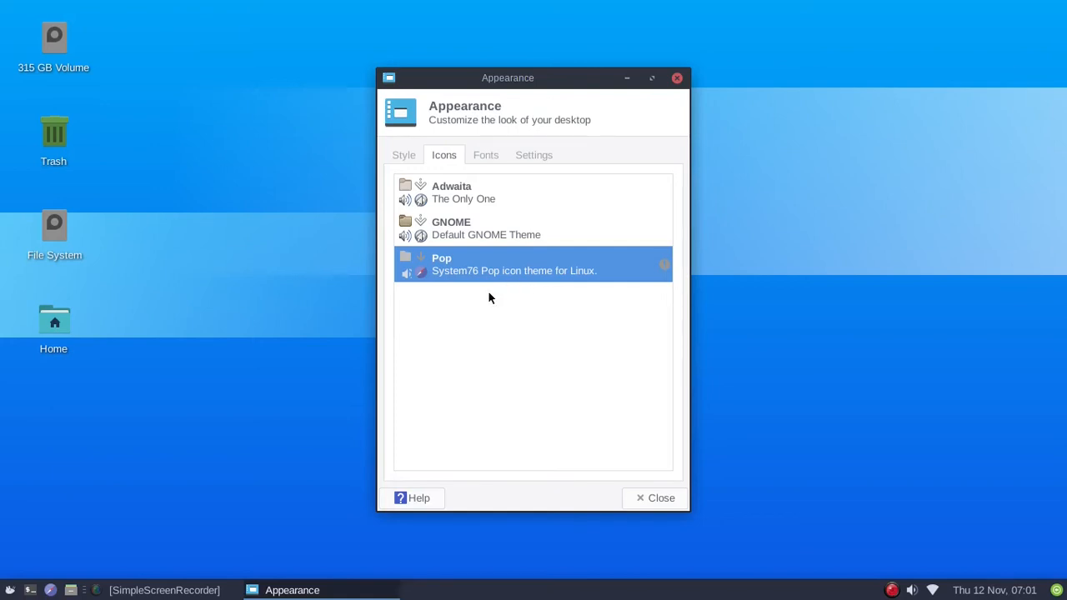
{"action": "mouse_move", "coordinate": [502, 264]}
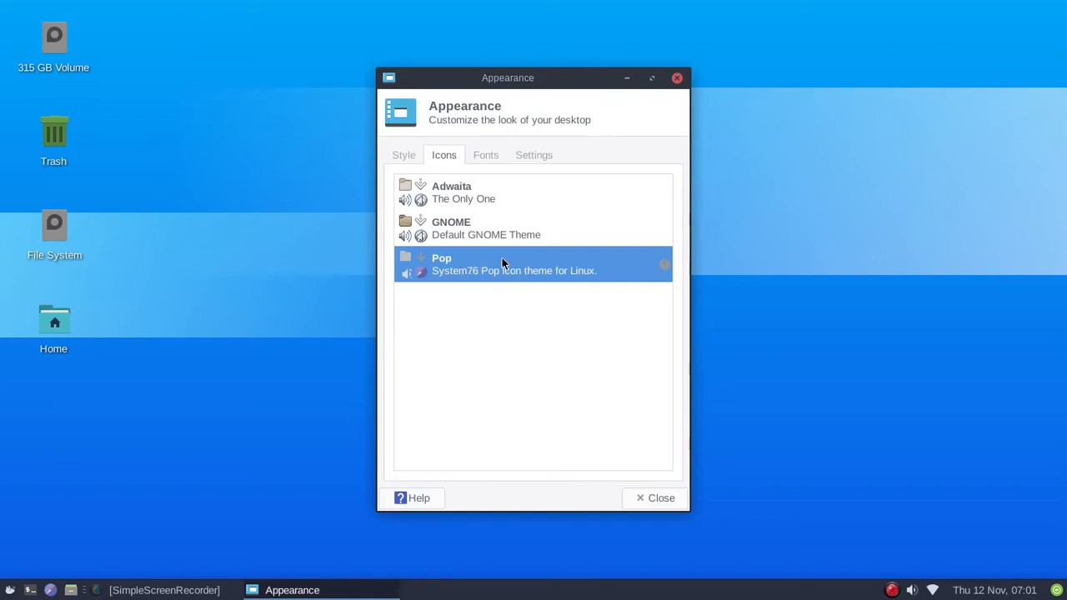
{"action": "mouse_move", "coordinate": [534, 317]}
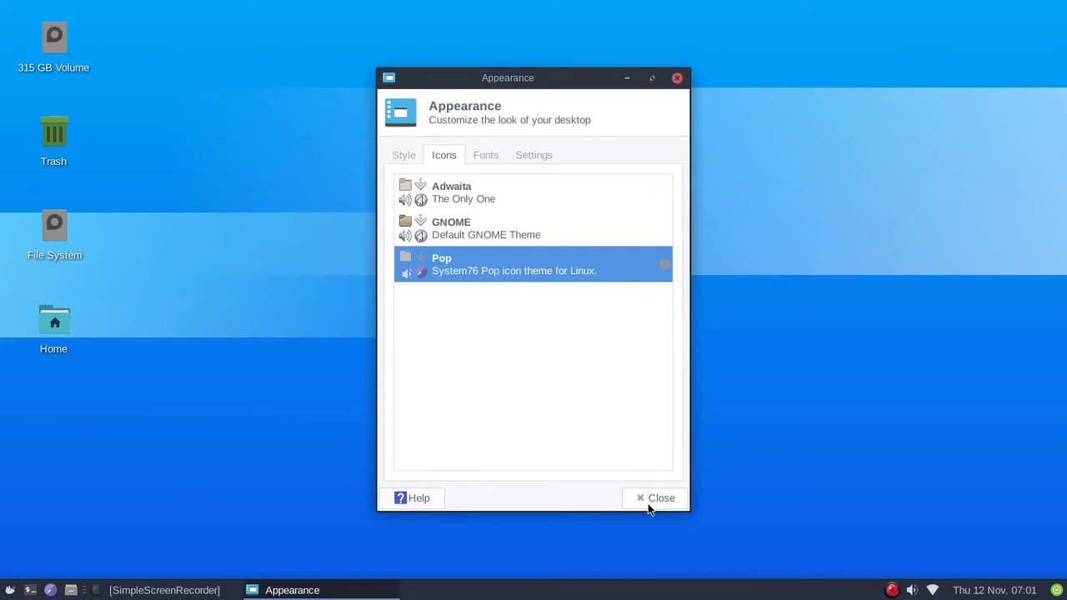
{"action": "left_click", "coordinate": [655, 497]}
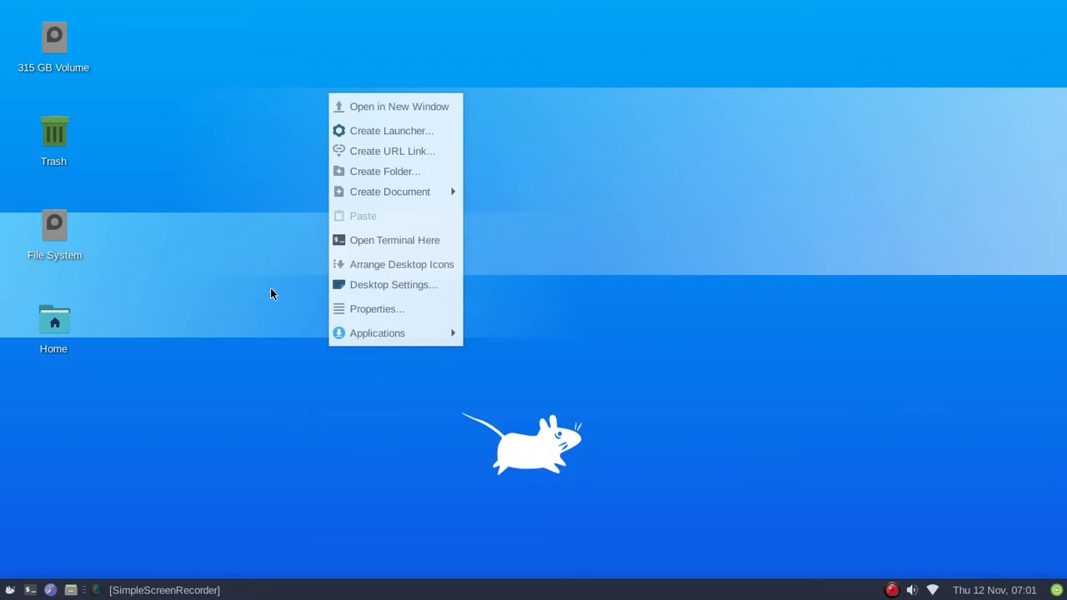
{"action": "left_click", "coordinate": [392, 295]}
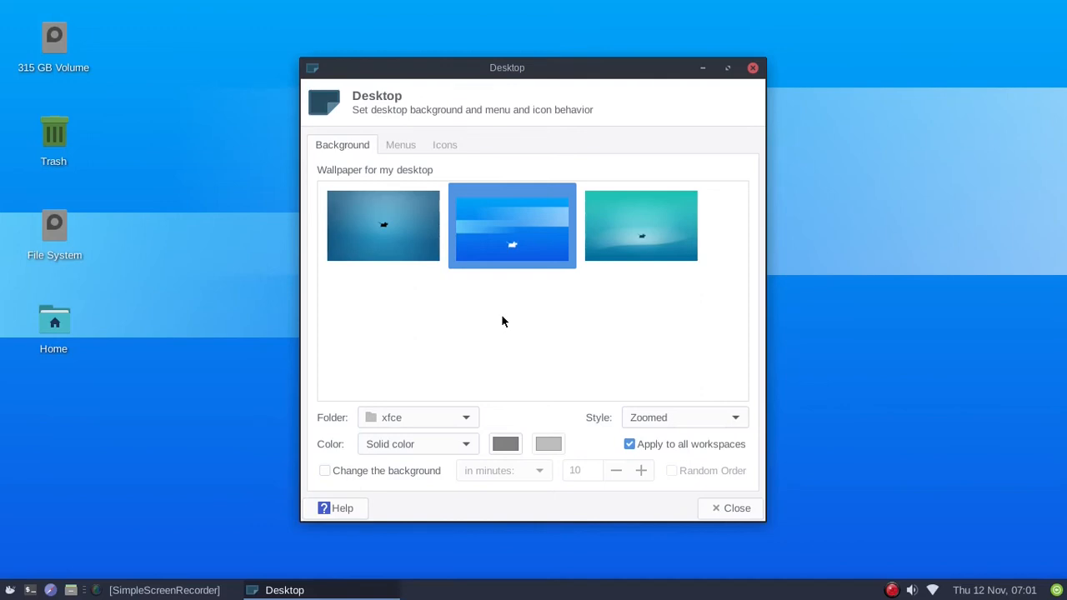
{"action": "mouse_move", "coordinate": [770, 83]}
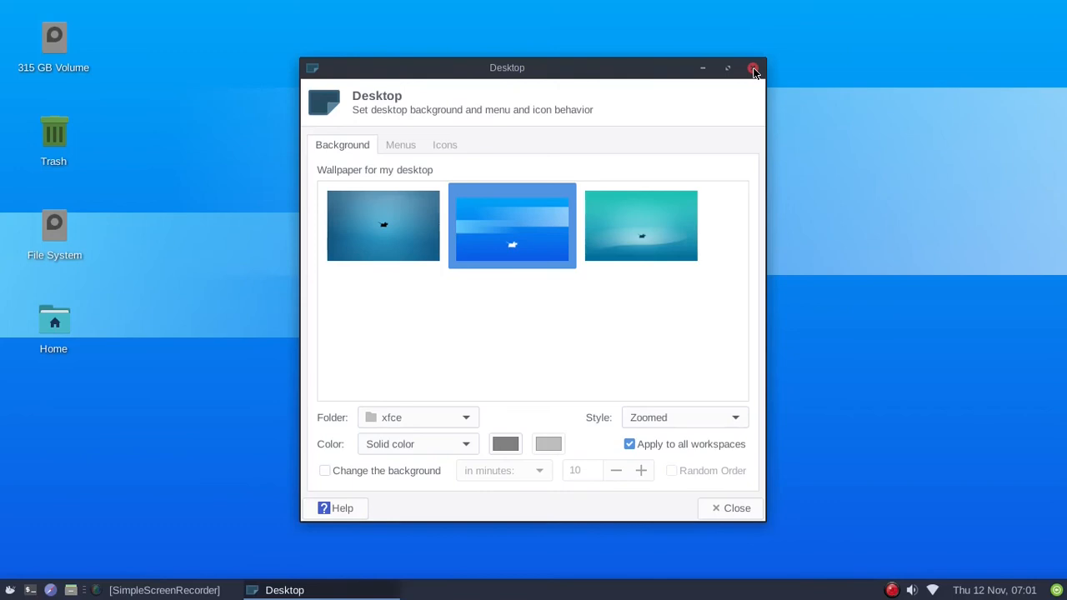
{"action": "left_click", "coordinate": [754, 68]}
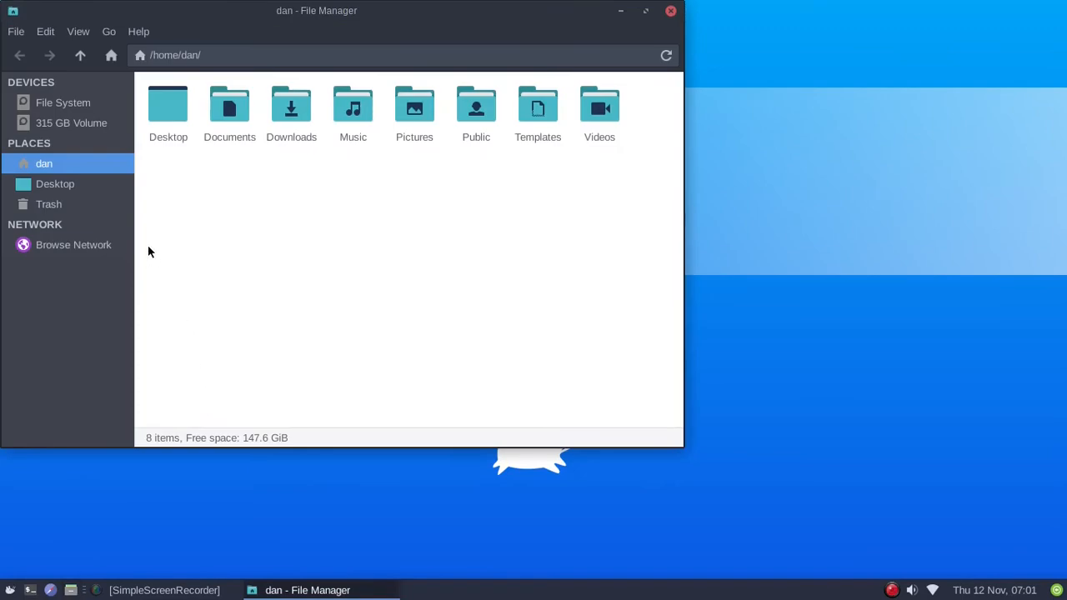
Navigate from File System into /usr/share/backgrounds/venom and show the context menu for wallpaper.jpg.
{"action": "left_click", "coordinate": [63, 104]}
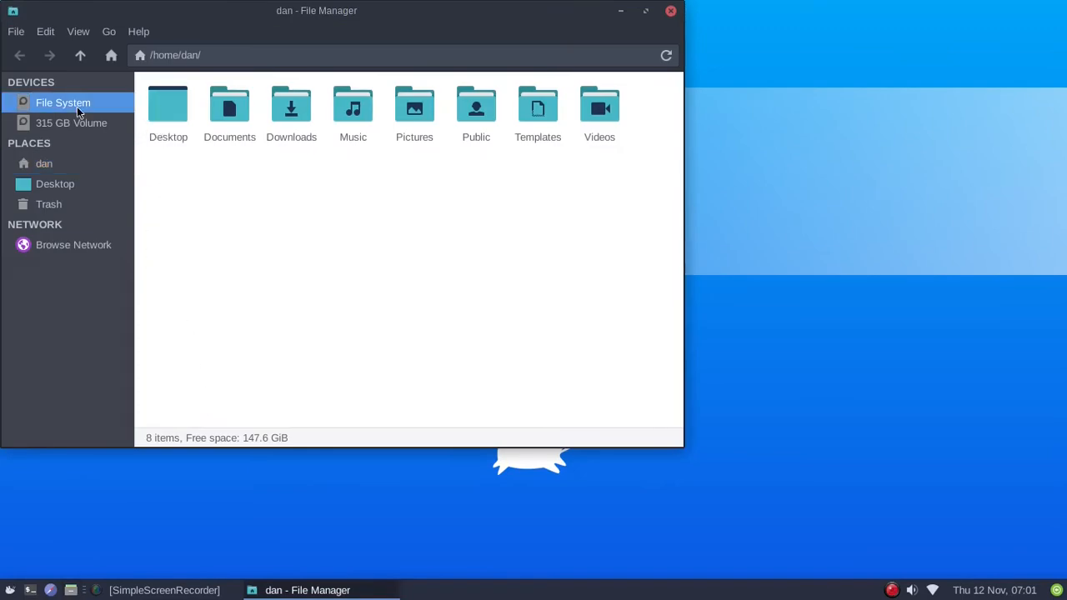
{"action": "left_click", "coordinate": [64, 104]}
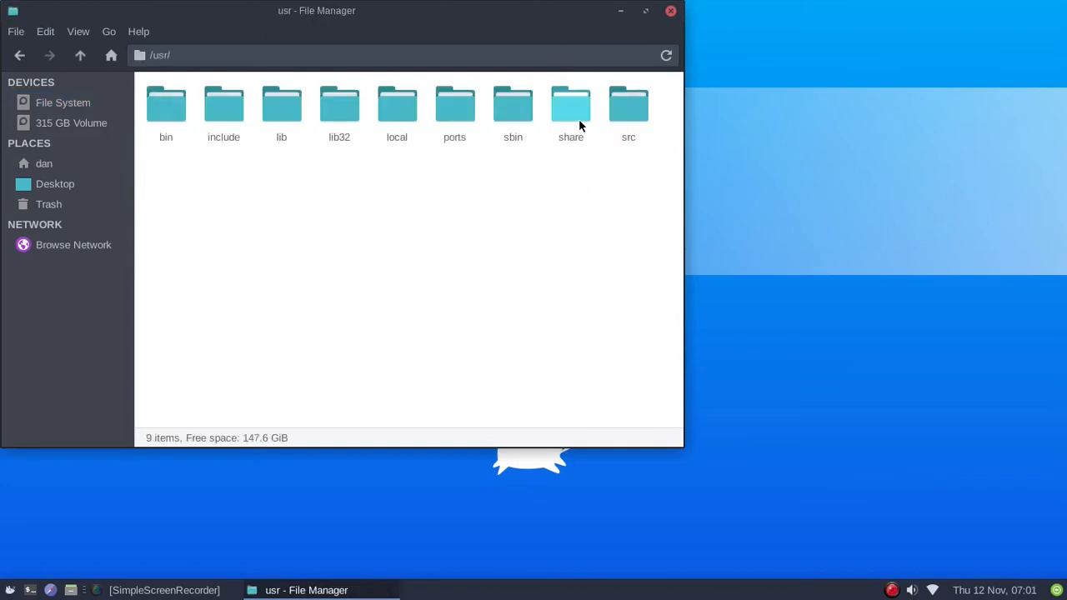
{"action": "double_click", "coordinate": [570, 104]}
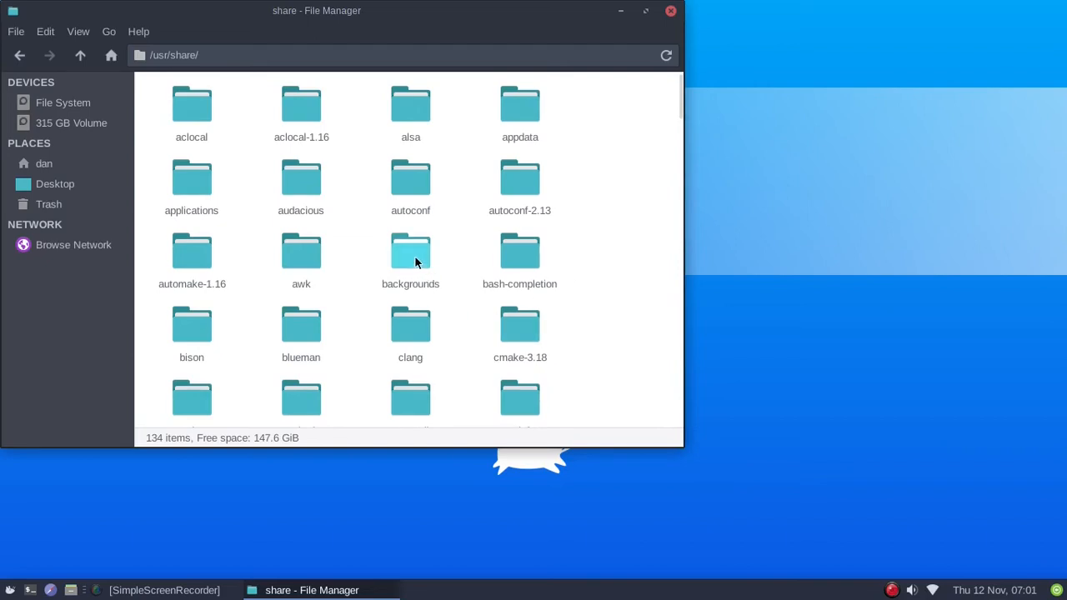
{"action": "double_click", "coordinate": [410, 250]}
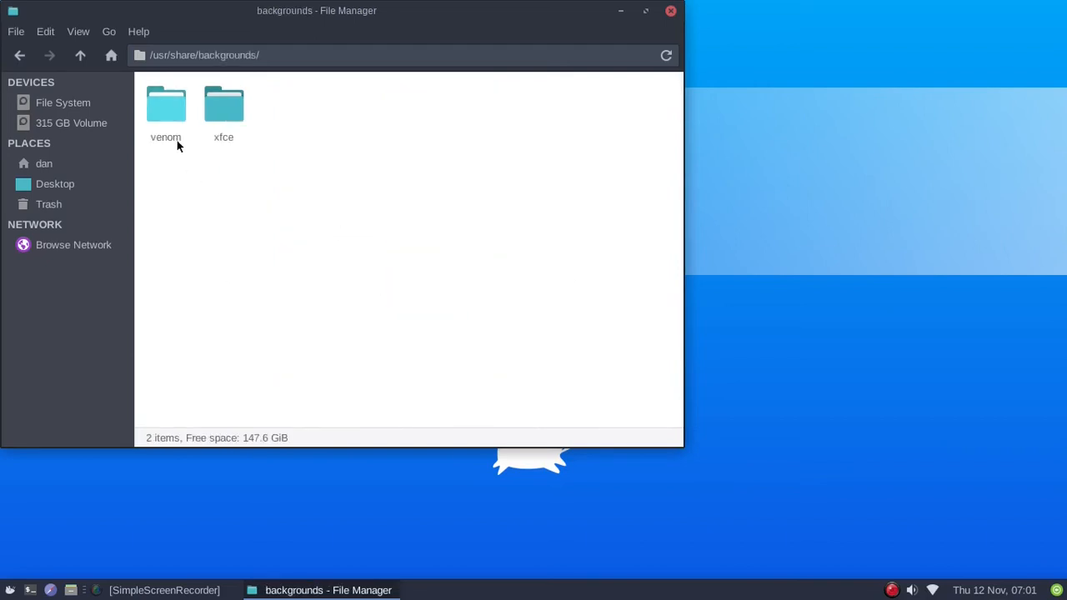
{"action": "double_click", "coordinate": [165, 103]}
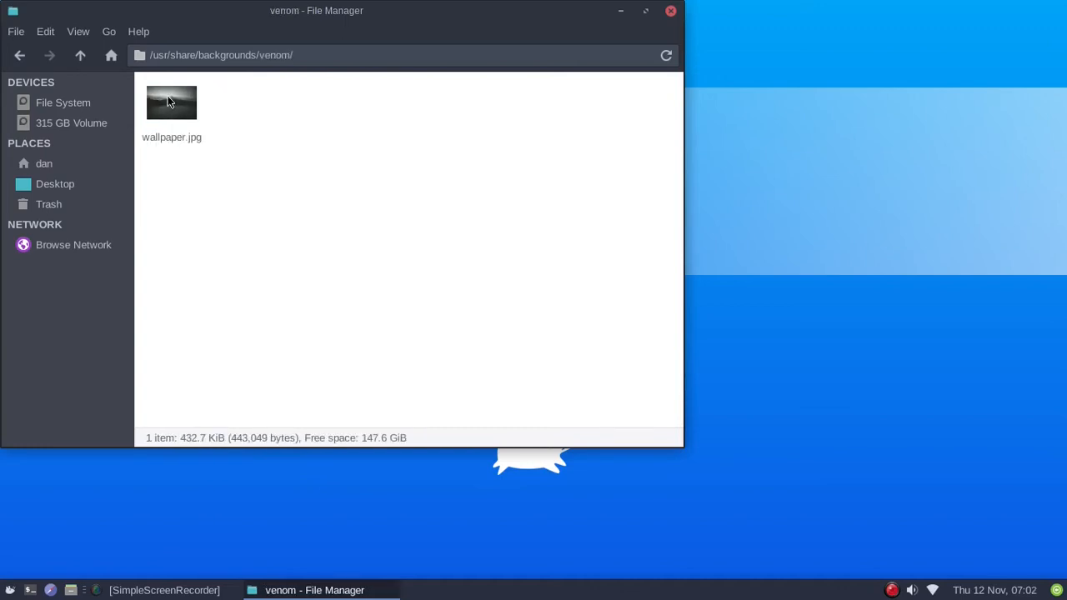
{"action": "right_click", "coordinate": [170, 102]}
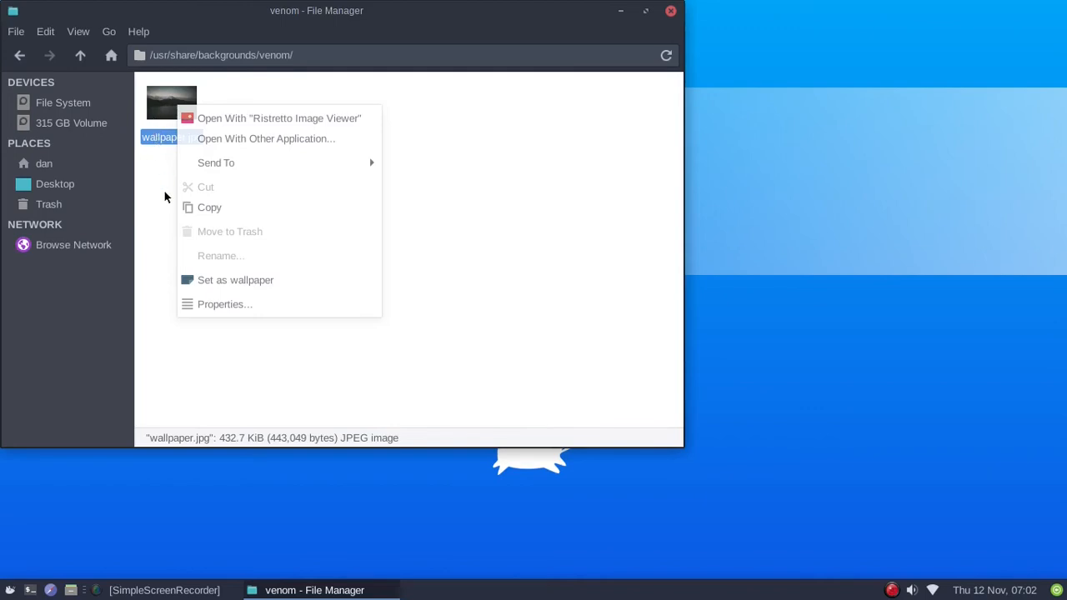
{"action": "mouse_move", "coordinate": [149, 255]}
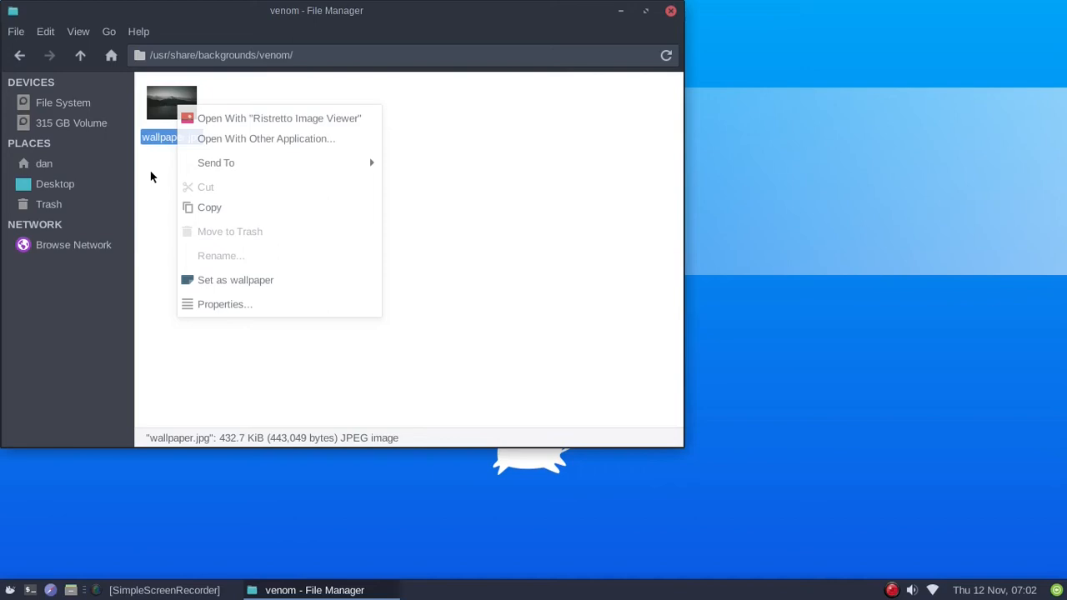
{"action": "mouse_move", "coordinate": [237, 280]}
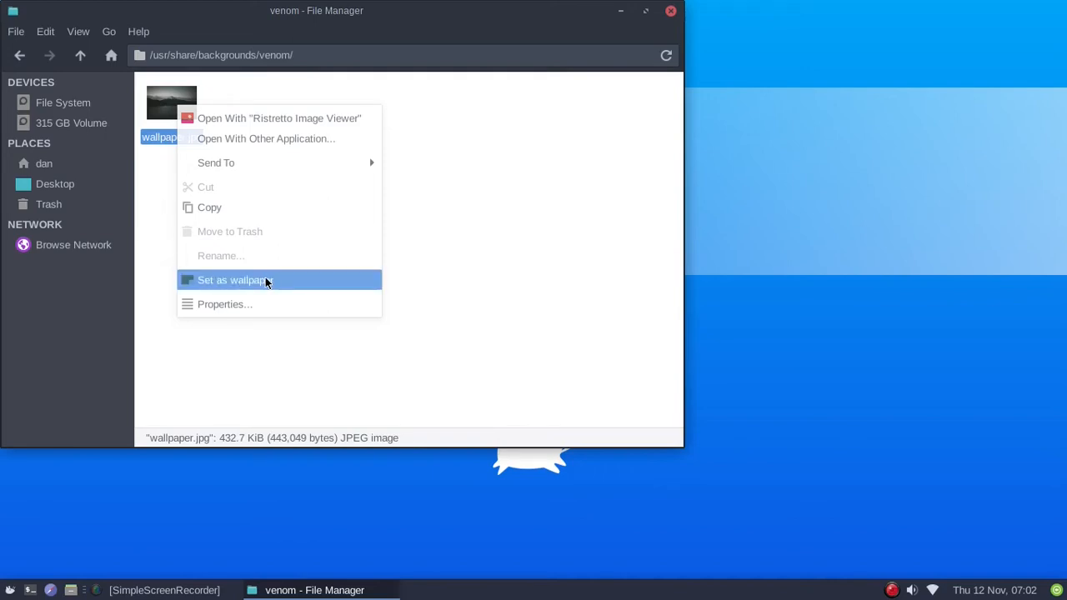
Set wallpaper.jpg as the desktop background, minimize Thunar to see it, then restore the window.
{"action": "left_click", "coordinate": [235, 280]}
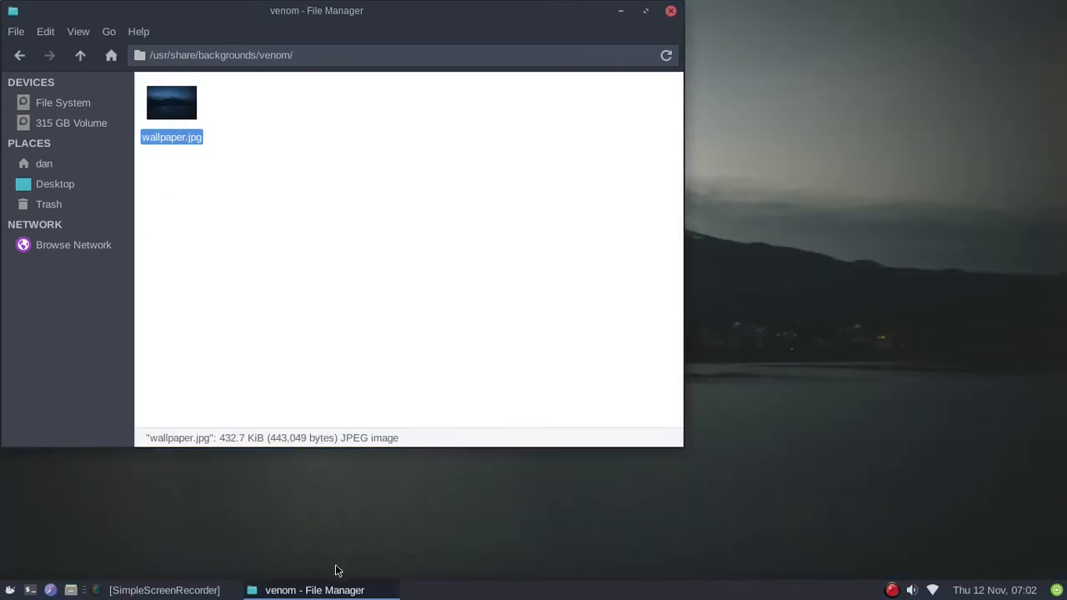
{"action": "left_click", "coordinate": [315, 590]}
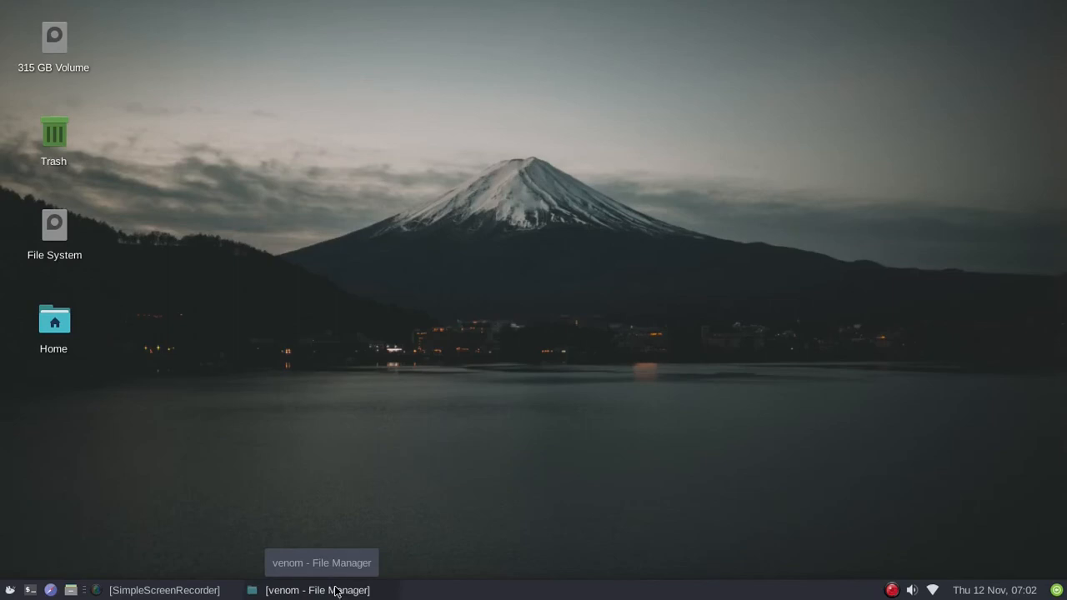
{"action": "left_click", "coordinate": [317, 590]}
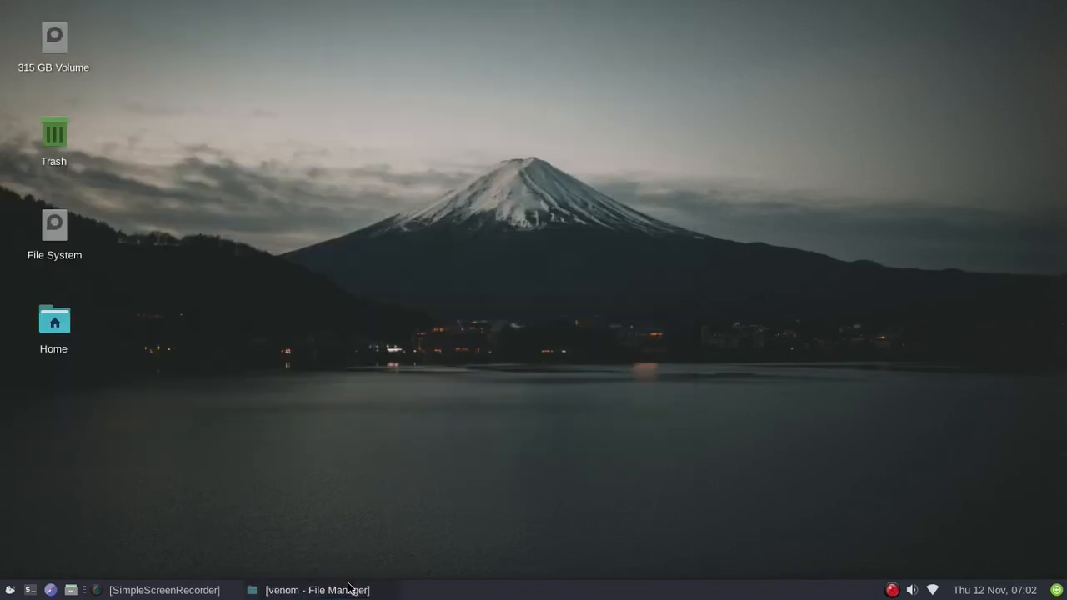
{"action": "mouse_move", "coordinate": [515, 358]}
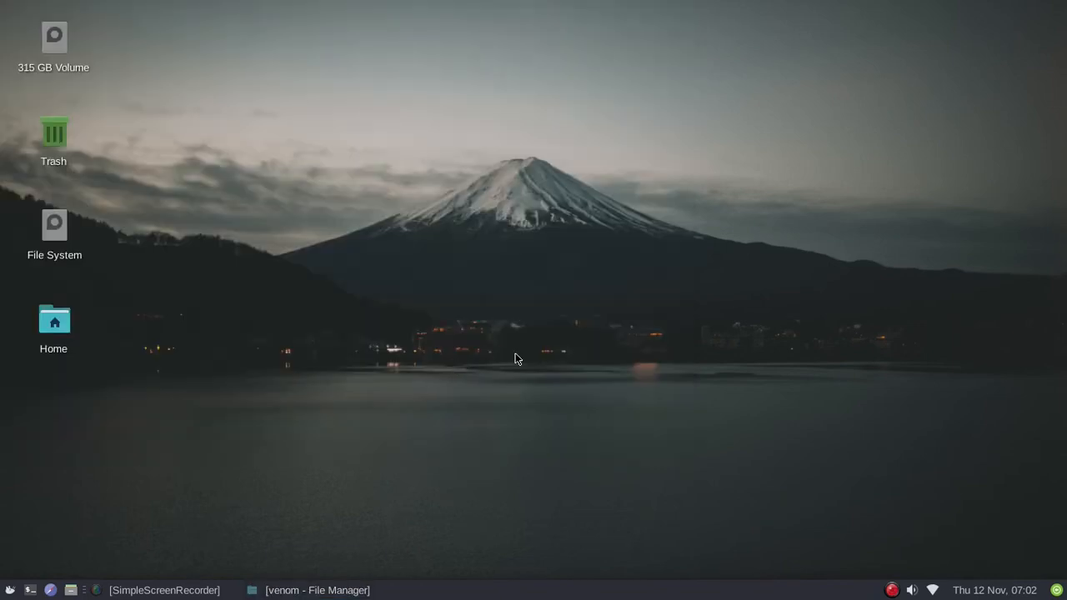
{"action": "mouse_move", "coordinate": [497, 175]}
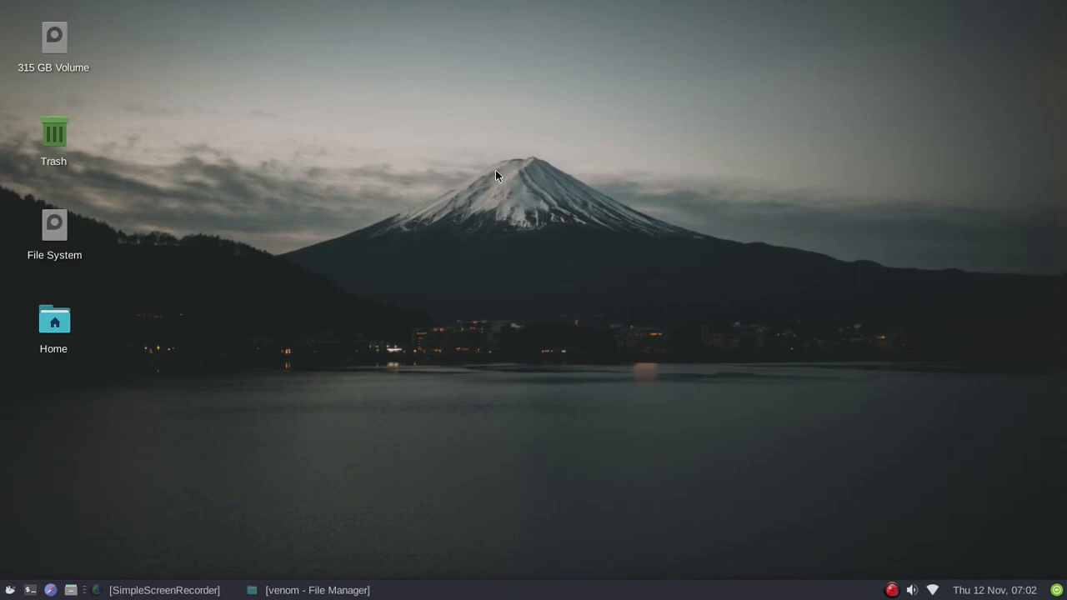
{"action": "mouse_move", "coordinate": [417, 334]}
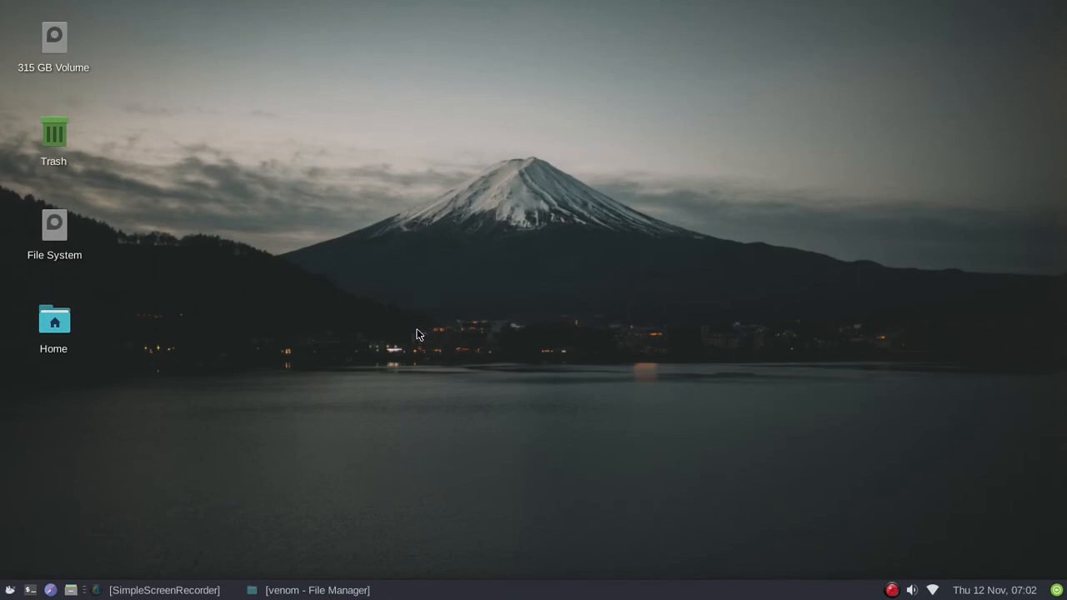
{"action": "mouse_move", "coordinate": [306, 163]}
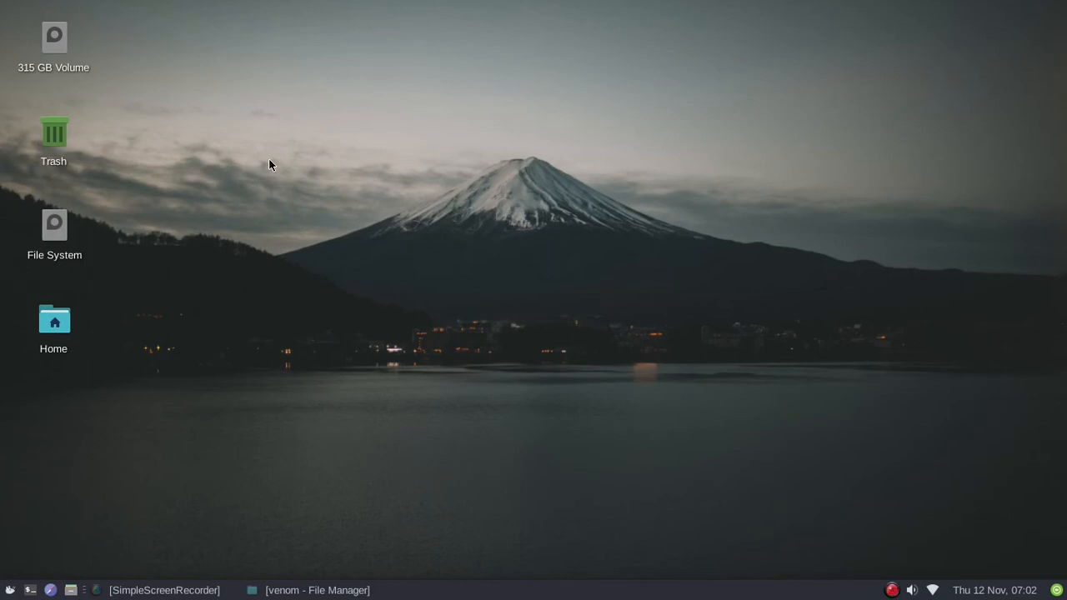
{"action": "mouse_move", "coordinate": [432, 323]}
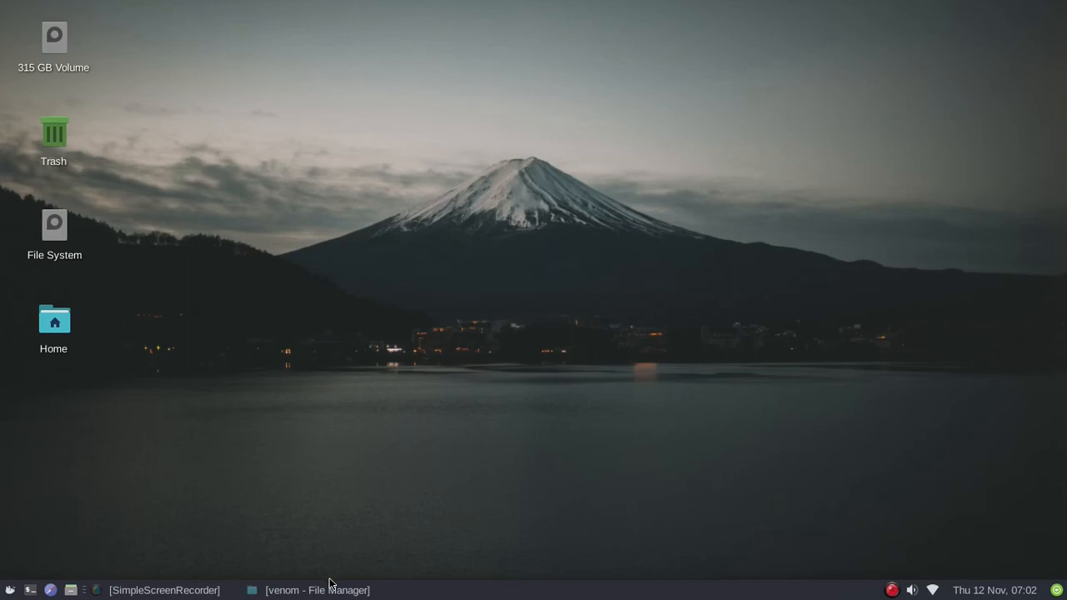
{"action": "left_click", "coordinate": [317, 590]}
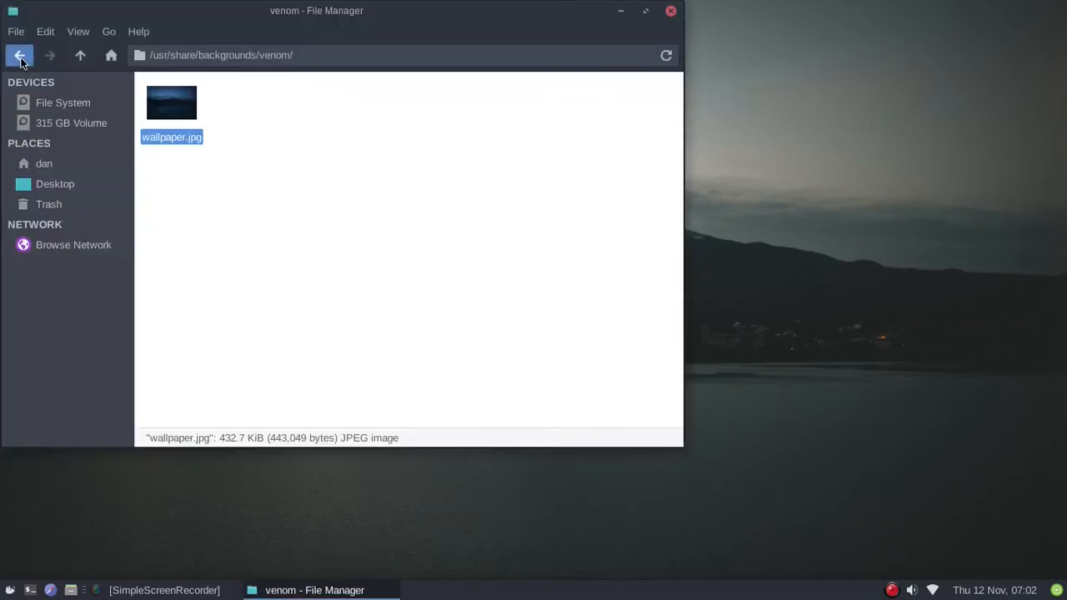
View the xfce backgrounds folder's three images, then go back up to /usr/share.
{"action": "left_click", "coordinate": [20, 55]}
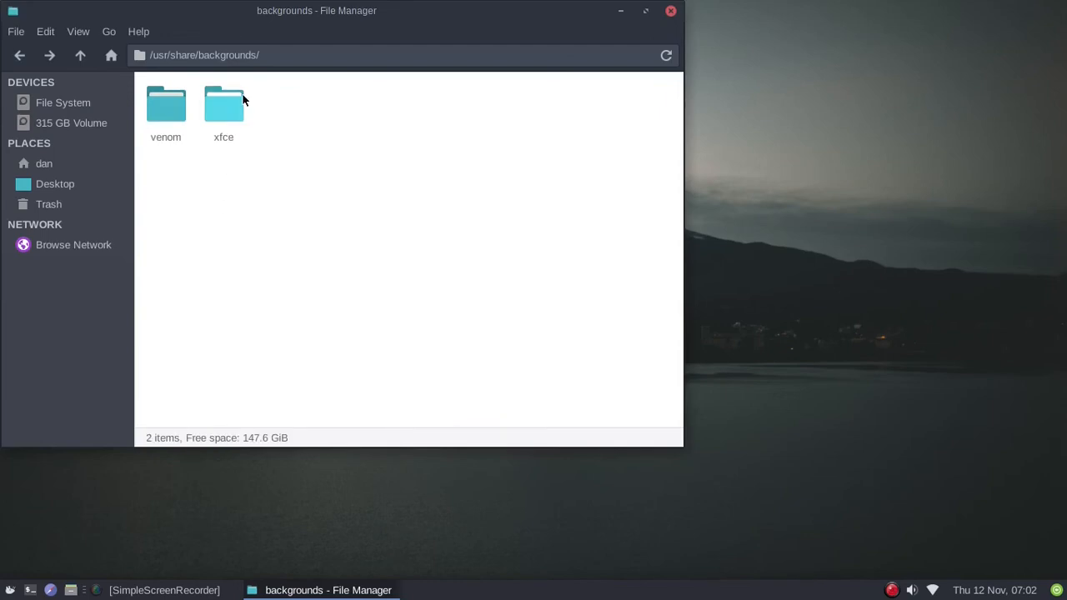
{"action": "double_click", "coordinate": [224, 104]}
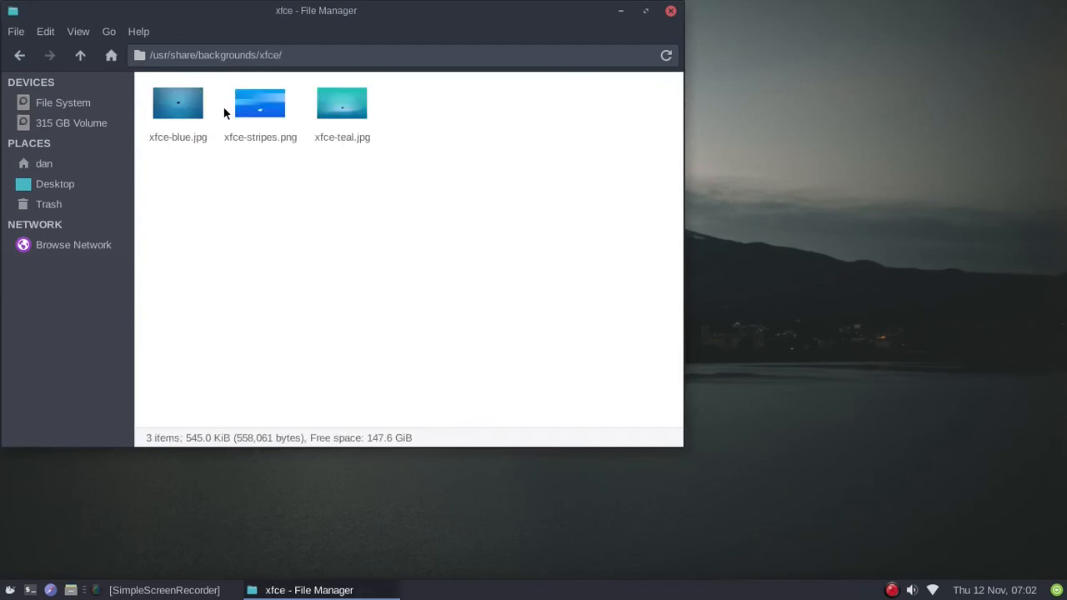
{"action": "left_click", "coordinate": [20, 55]}
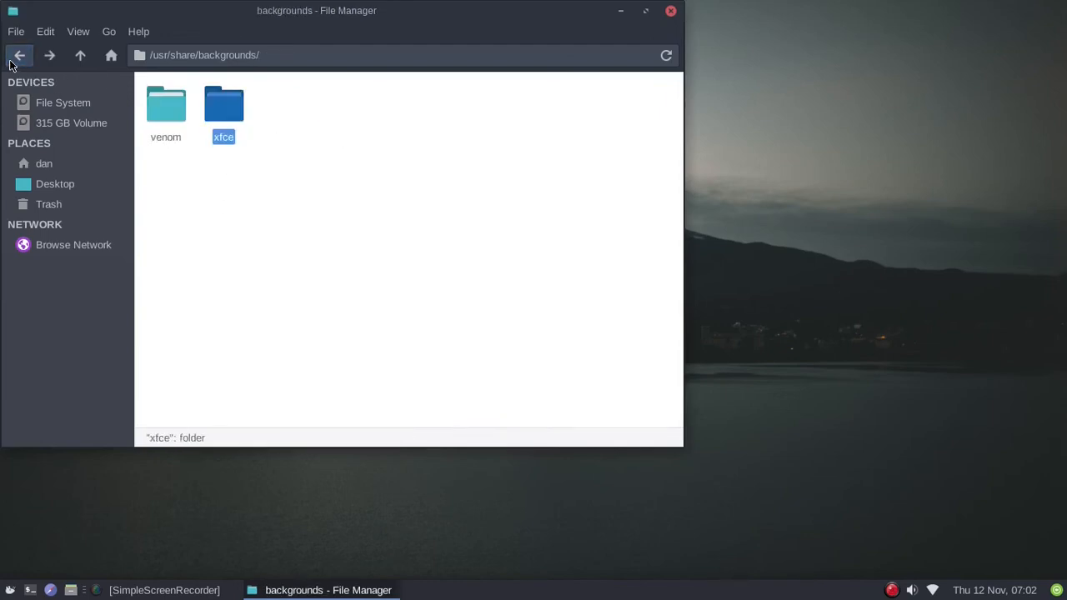
{"action": "left_click", "coordinate": [20, 55]}
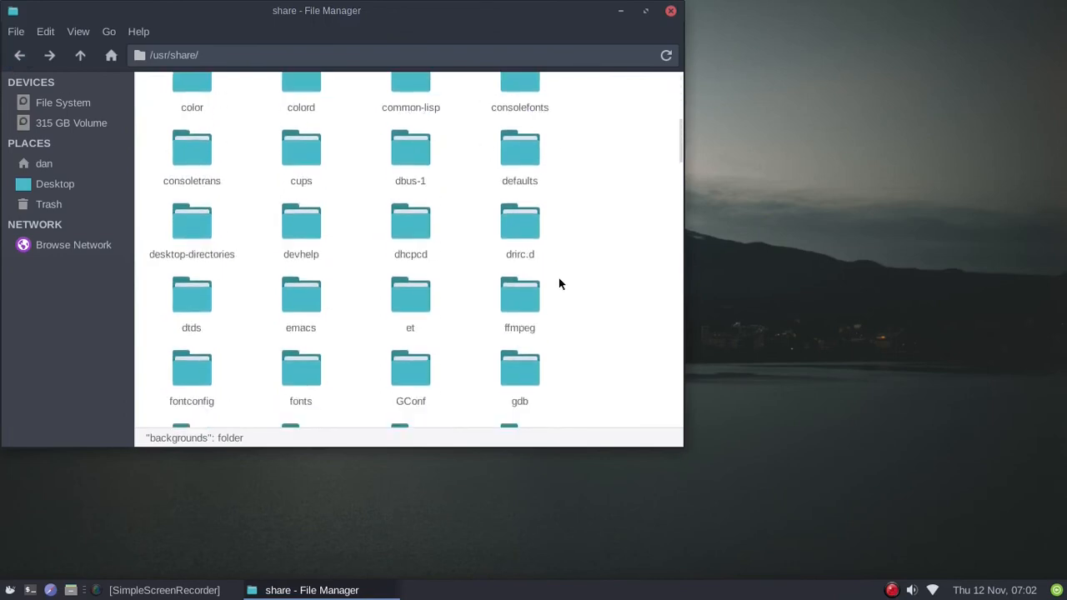
Scroll through the /usr/share contents and close the file manager.
{"action": "scroll", "scroll_direction": "down", "scroll_amount": 3}
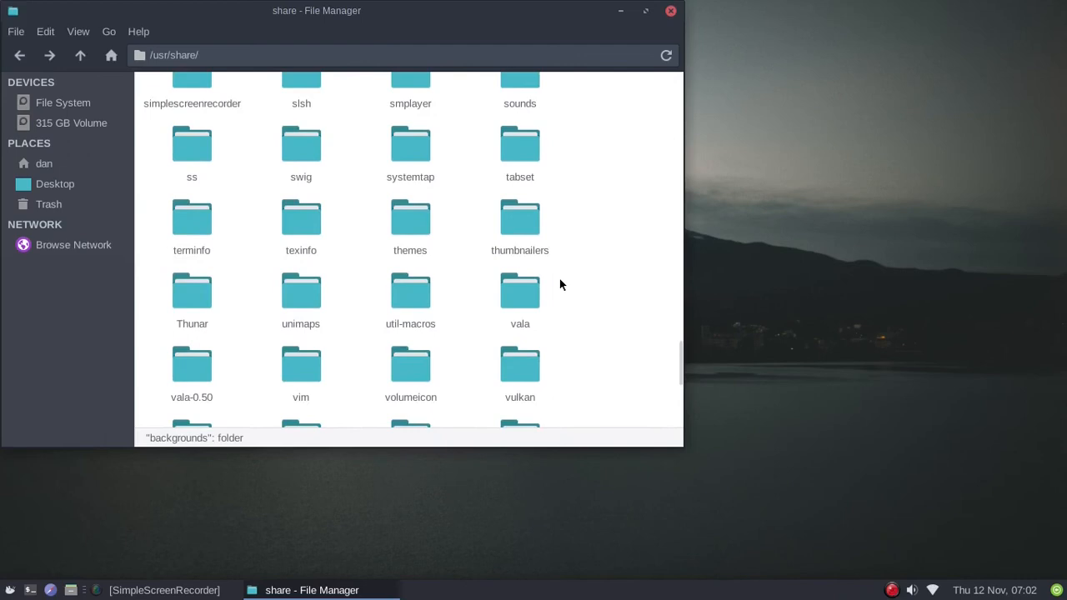
{"action": "scroll", "scroll_direction": "down", "scroll_amount": 3}
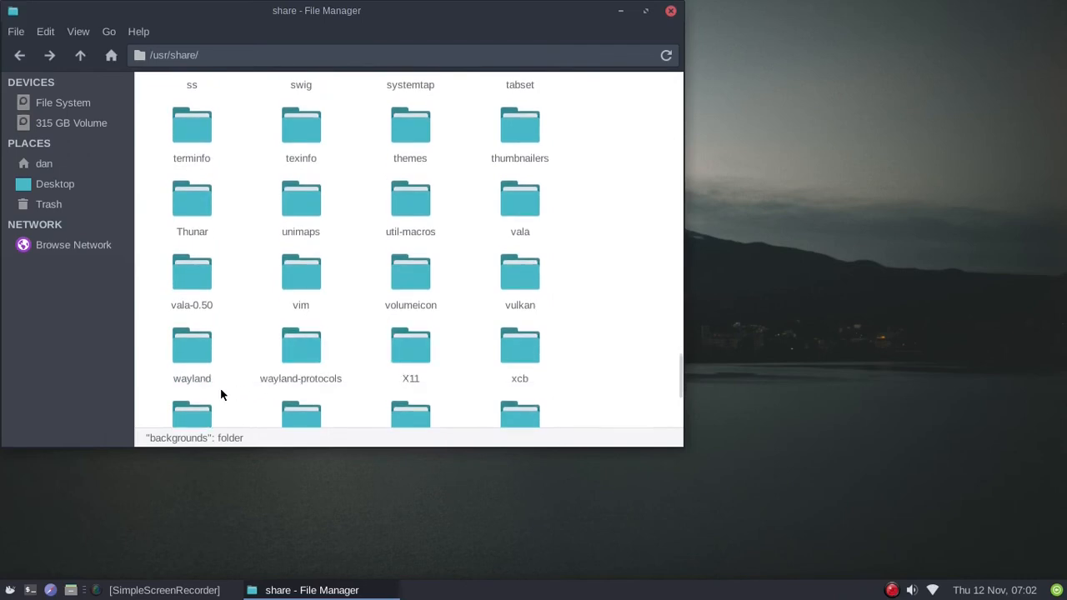
{"action": "mouse_move", "coordinate": [341, 287]}
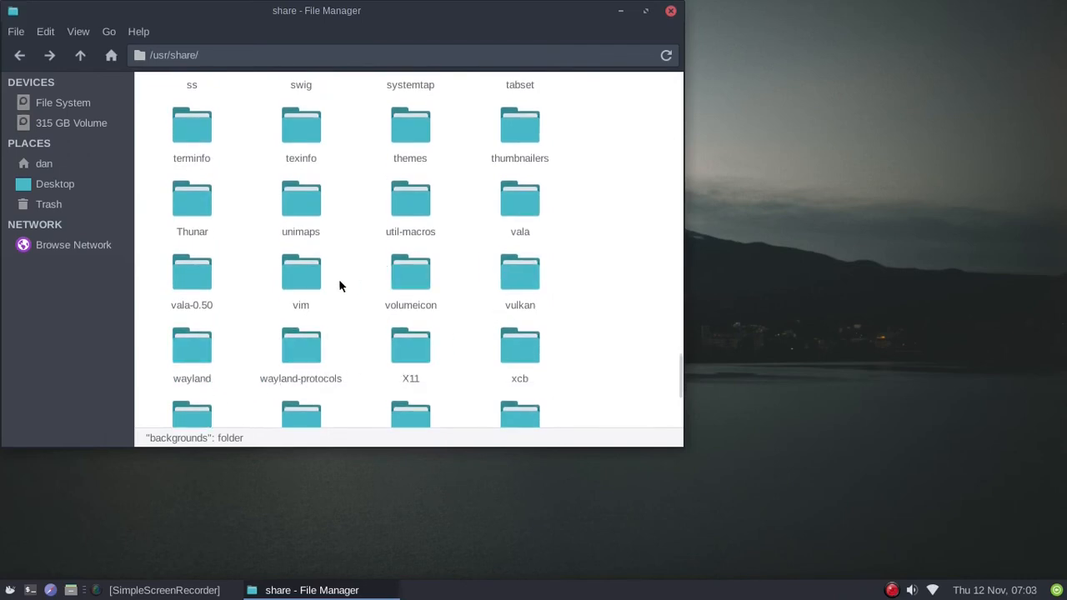
{"action": "scroll", "scroll_direction": "down", "scroll_amount": 3}
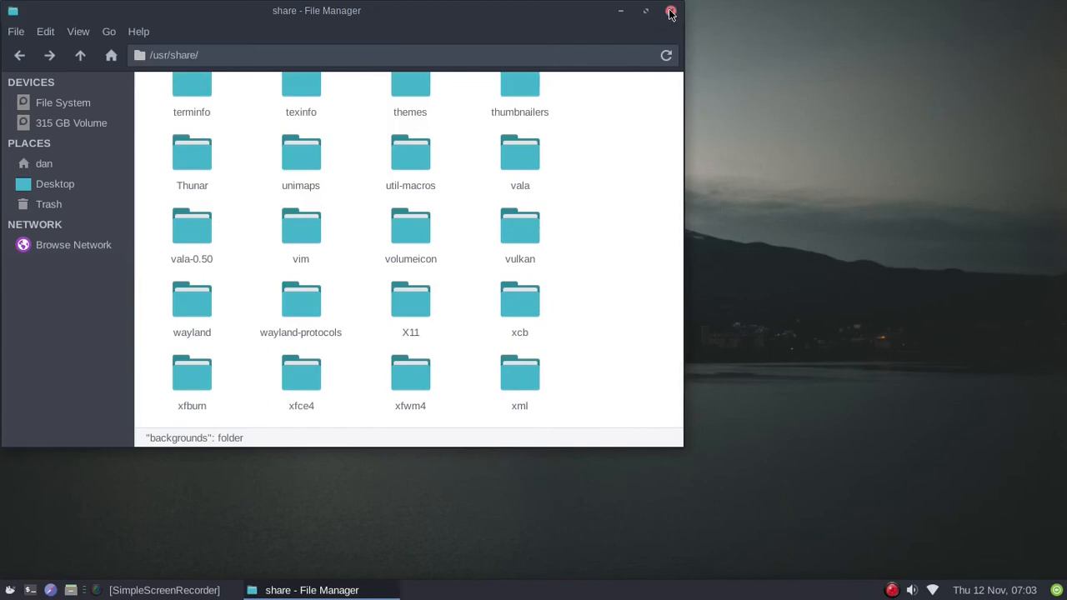
{"action": "left_click", "coordinate": [670, 10]}
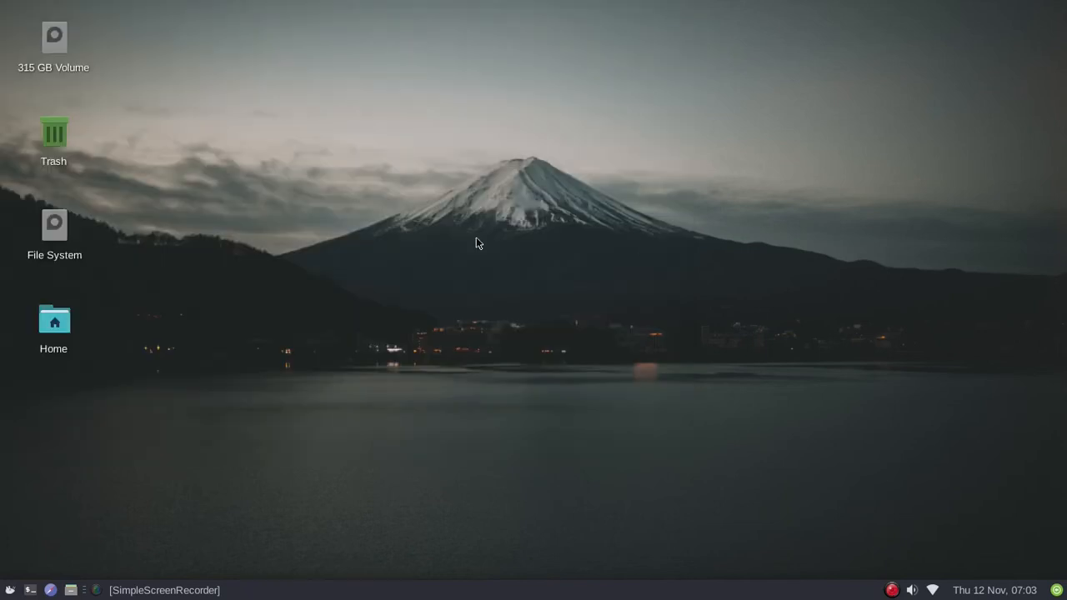
{"action": "mouse_move", "coordinate": [487, 338]}
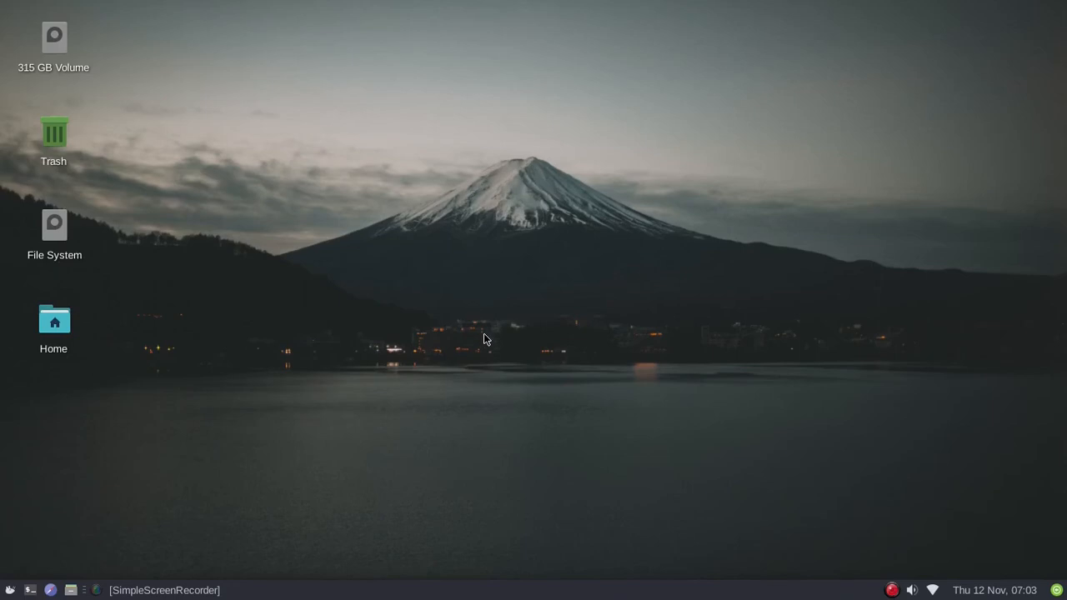
{"action": "mouse_move", "coordinate": [183, 482]}
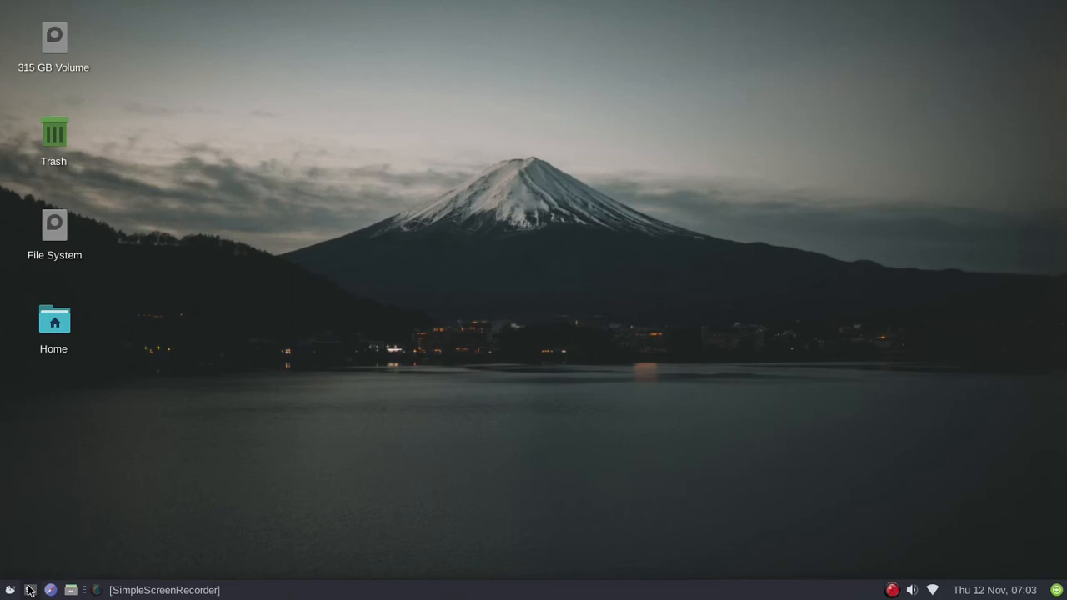
Launch a new Terminal window from the bottom panel.
{"action": "left_click", "coordinate": [30, 590]}
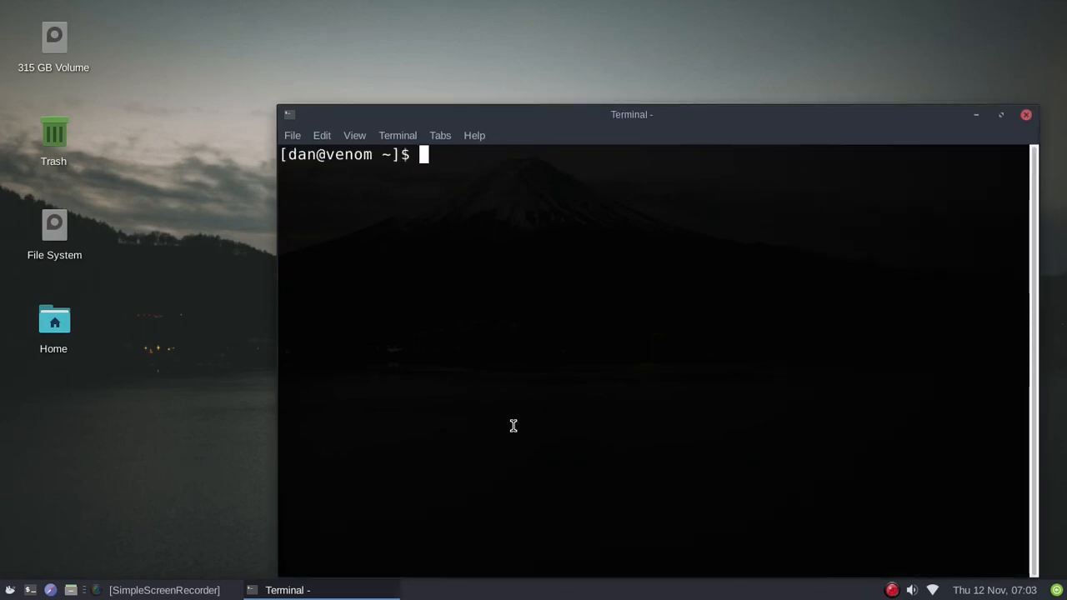
Move the terminal window up and left, then start entering the neofetch command.
{"action": "left_click_drag", "start_coordinate": [632, 113], "coordinate": [597, 20]}
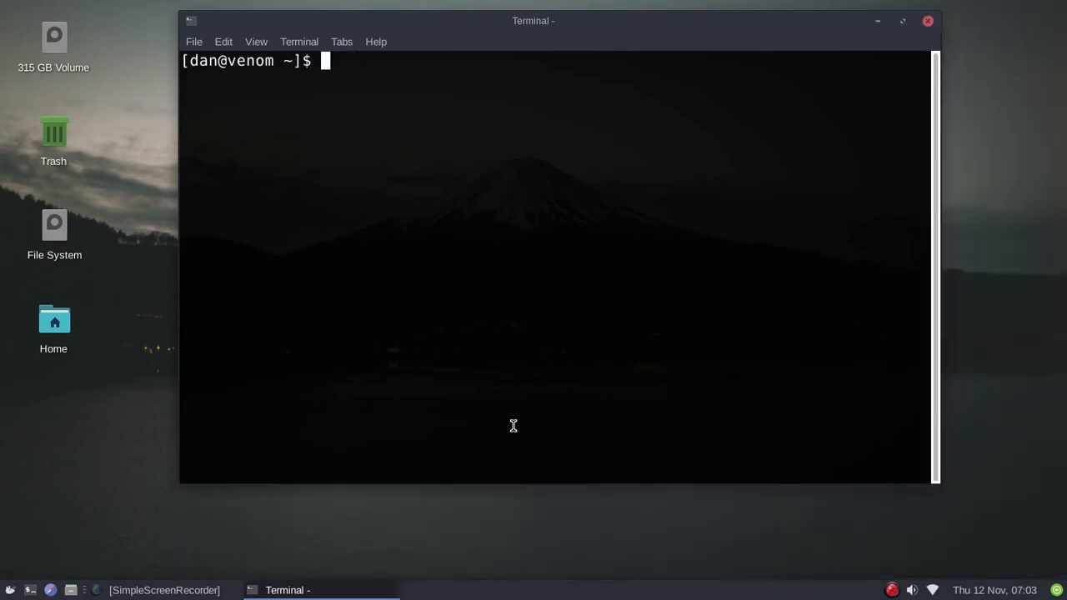
{"action": "type", "text": "neofetch"}
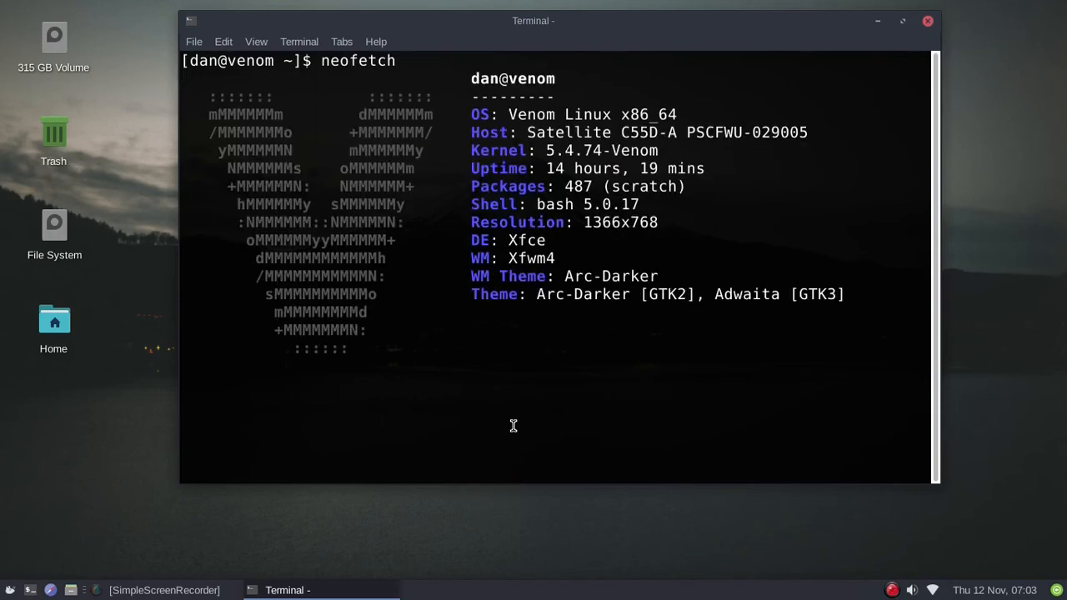
Run neofetch and highlight the kernel version 5.4.74-Venom in its output.
{"action": "key", "text": "Return"}
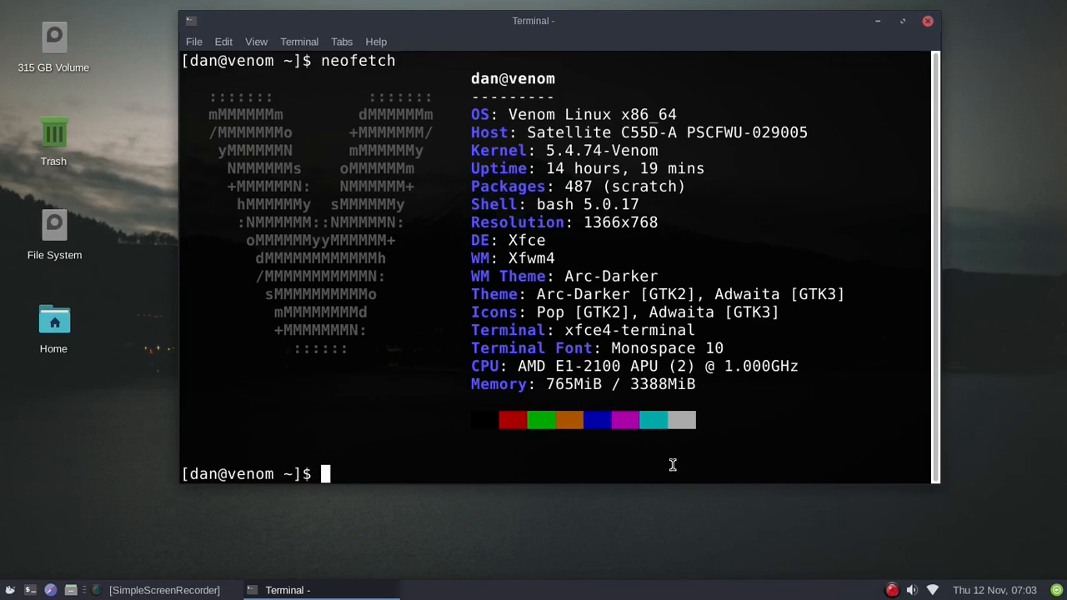
{"action": "mouse_move", "coordinate": [593, 168]}
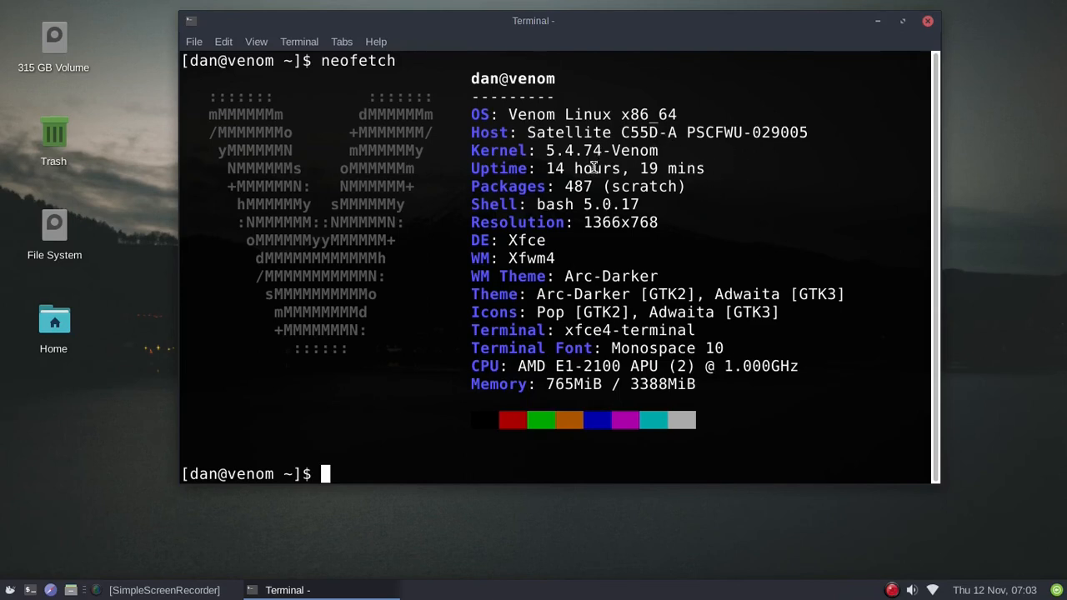
{"action": "mouse_move", "coordinate": [667, 152]}
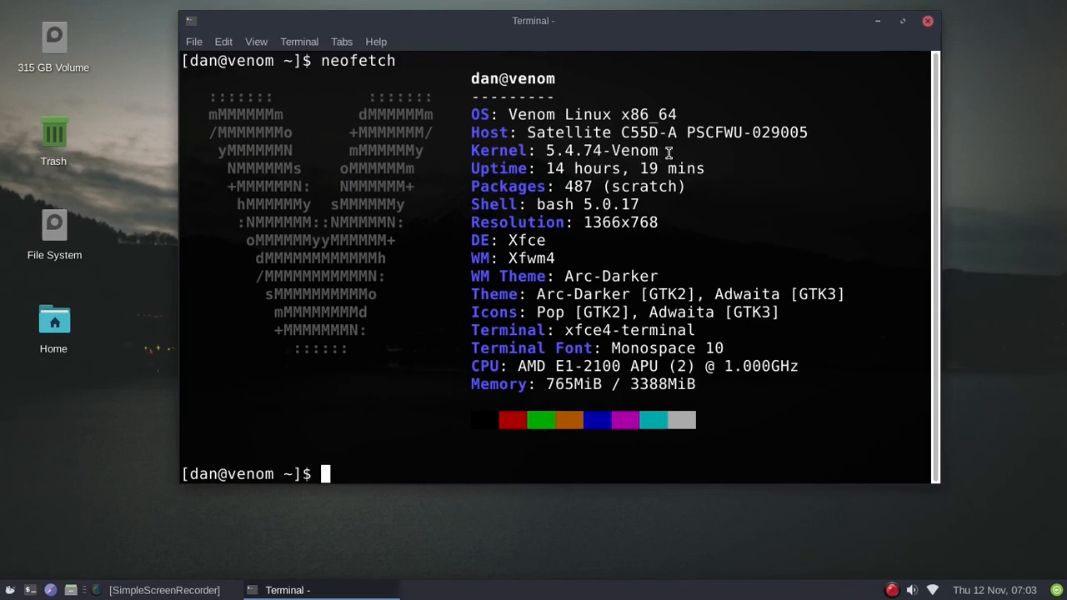
{"action": "double_click", "coordinate": [604, 150]}
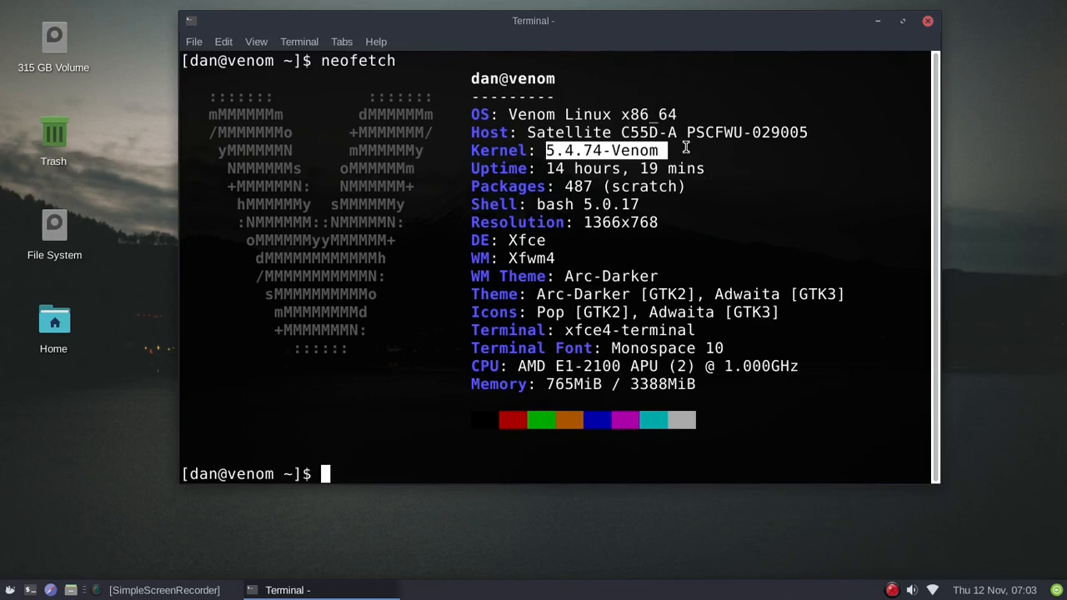
{"action": "mouse_move", "coordinate": [653, 242]}
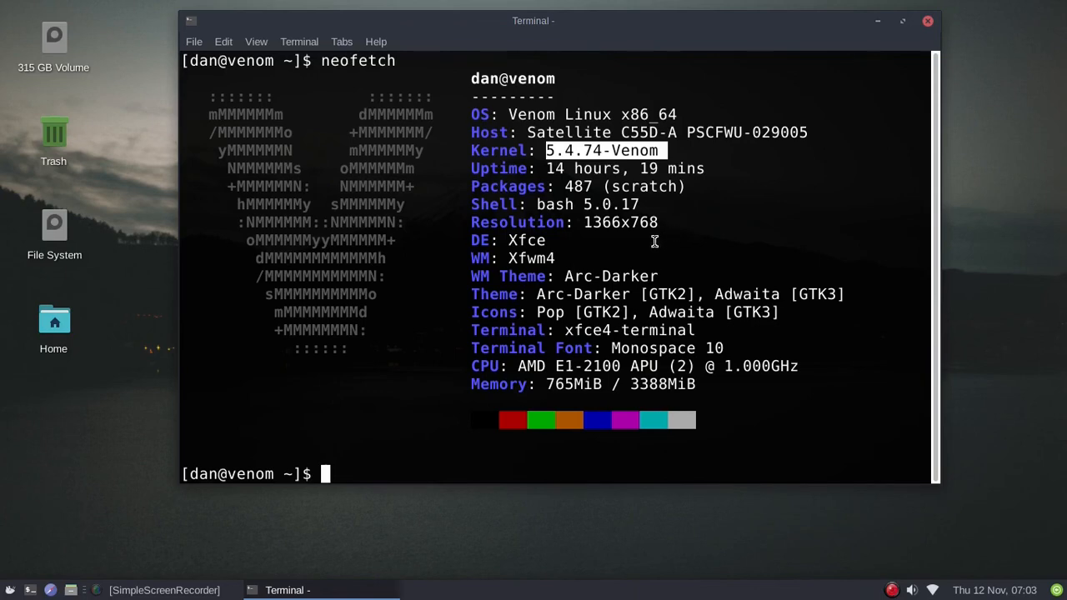
{"action": "mouse_move", "coordinate": [617, 247]}
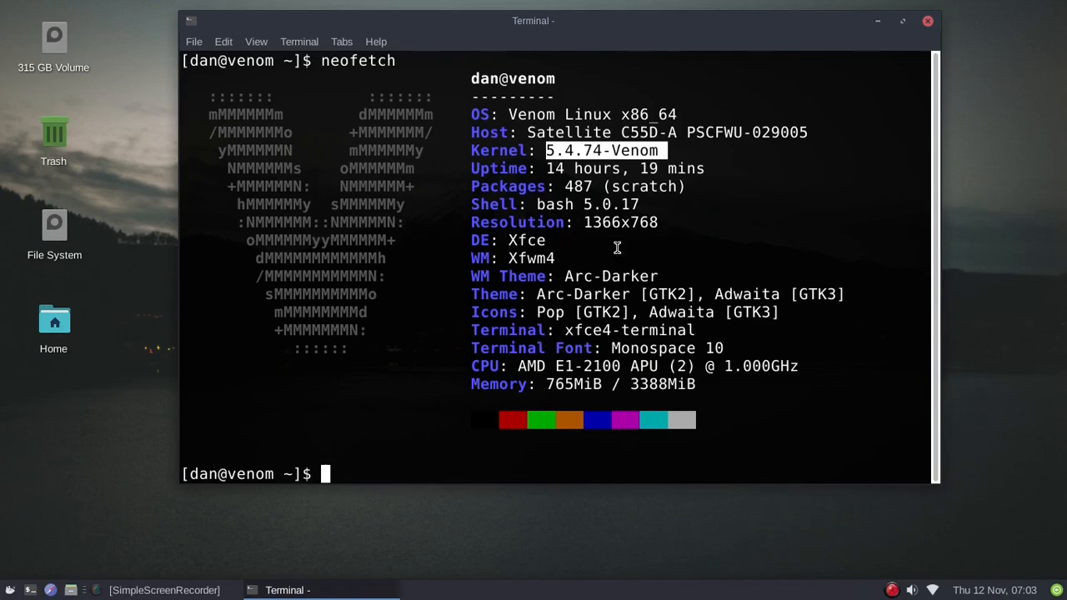
{"action": "mouse_move", "coordinate": [731, 242]}
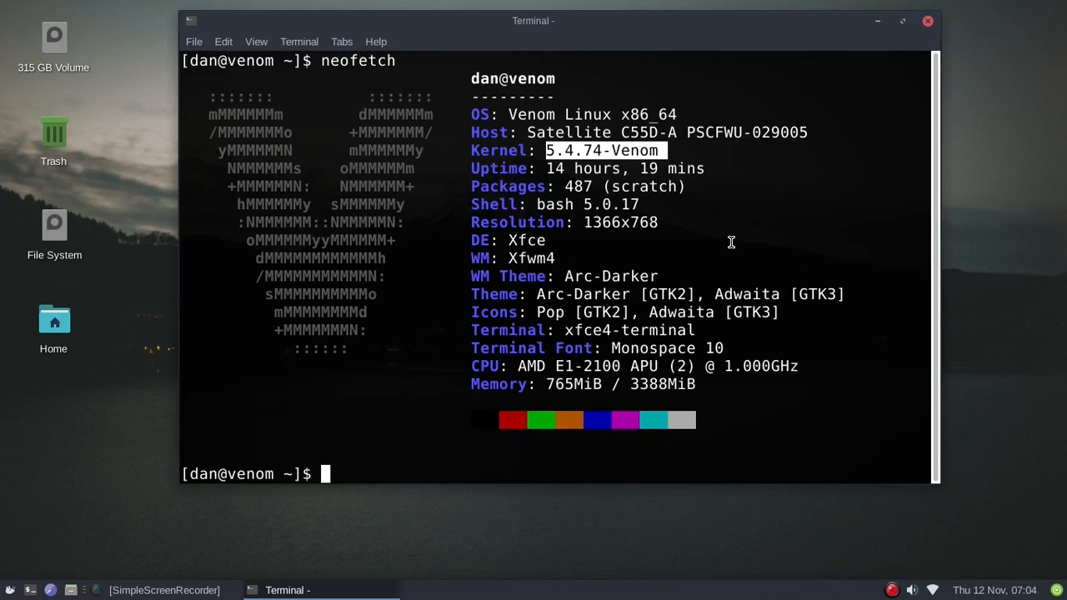
{"action": "mouse_move", "coordinate": [764, 247]}
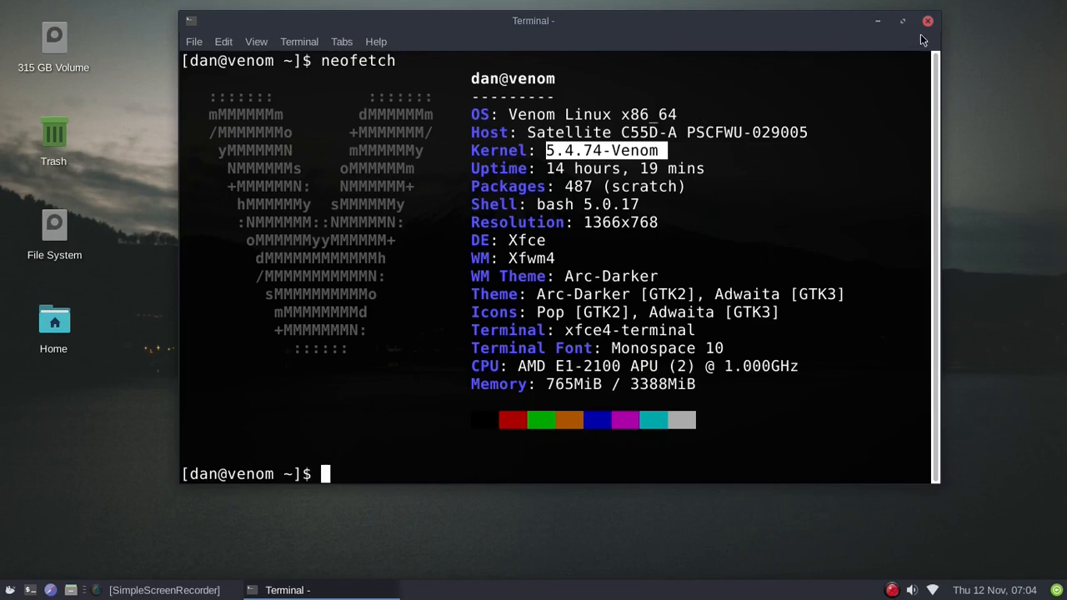
{"action": "mouse_move", "coordinate": [927, 20]}
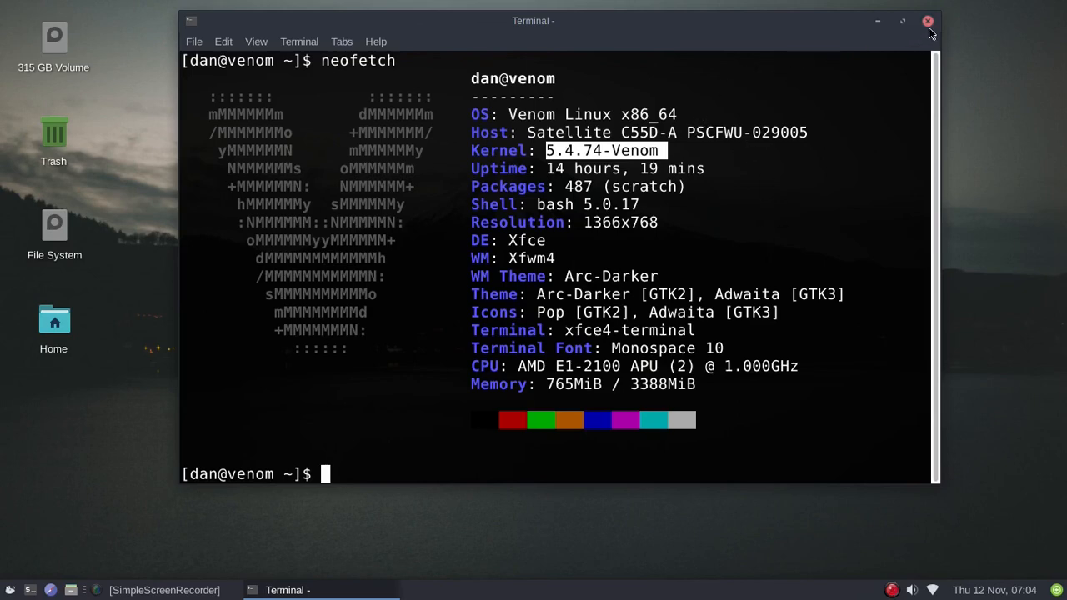